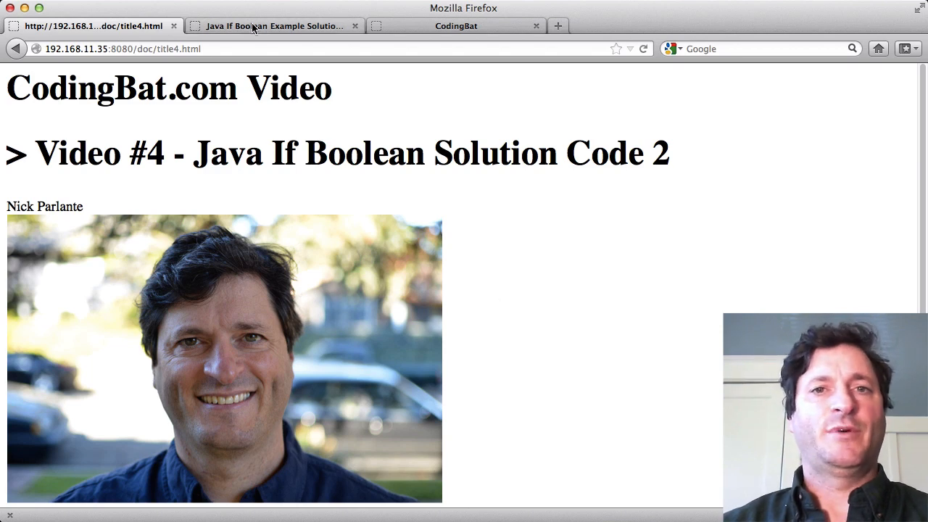
Open the close10 problem from the 'Java If Boolean Example Solution Code 2' notes.
left_click(272, 25)
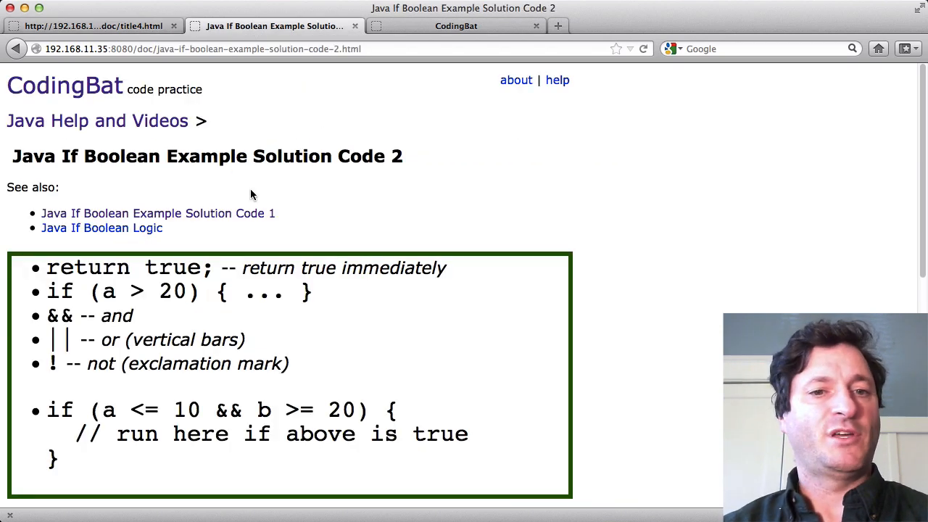
scroll("down", 3)
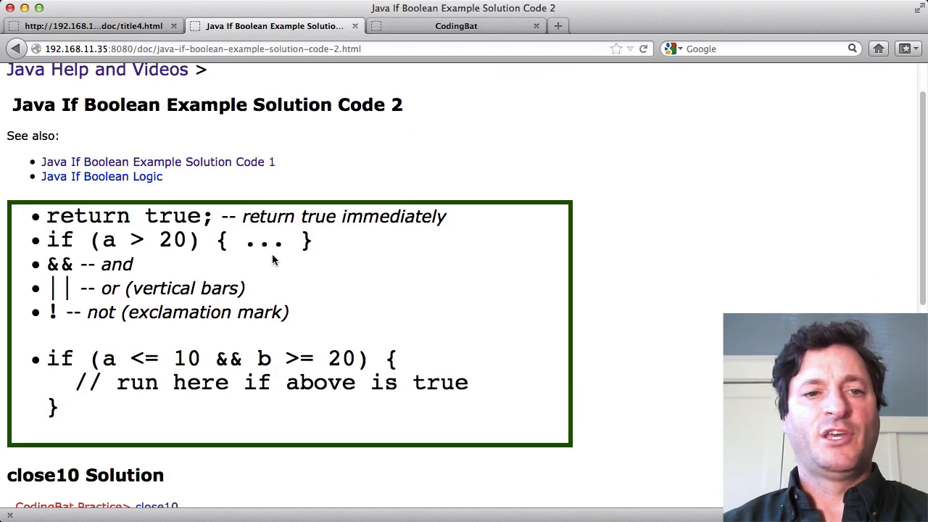
scroll("down", 3)
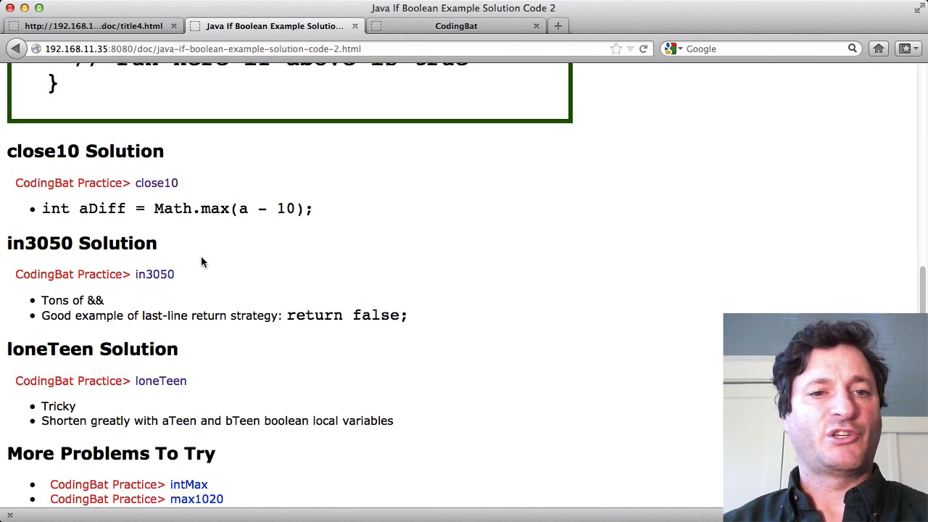
left_click(157, 182)
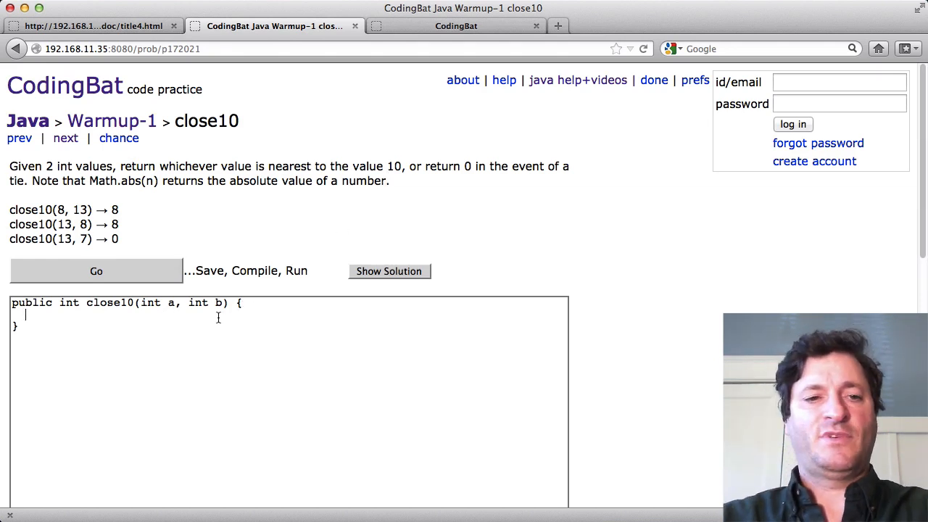
Write 'int aDiff = Math.abs(a - 10);' and 'int bDiff = Math.abs(b - 10);', fixing the Maht typo.
type("a")
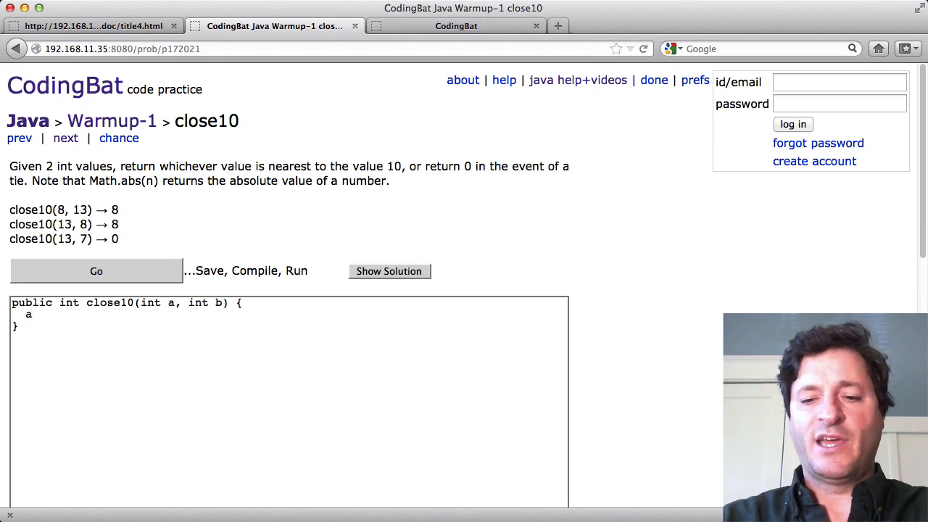
type("- 10")
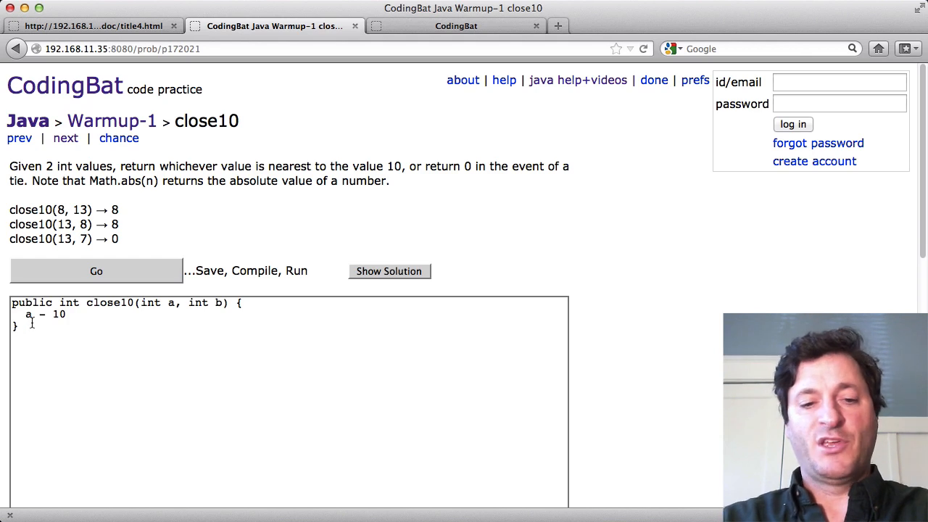
type("int aDiff")
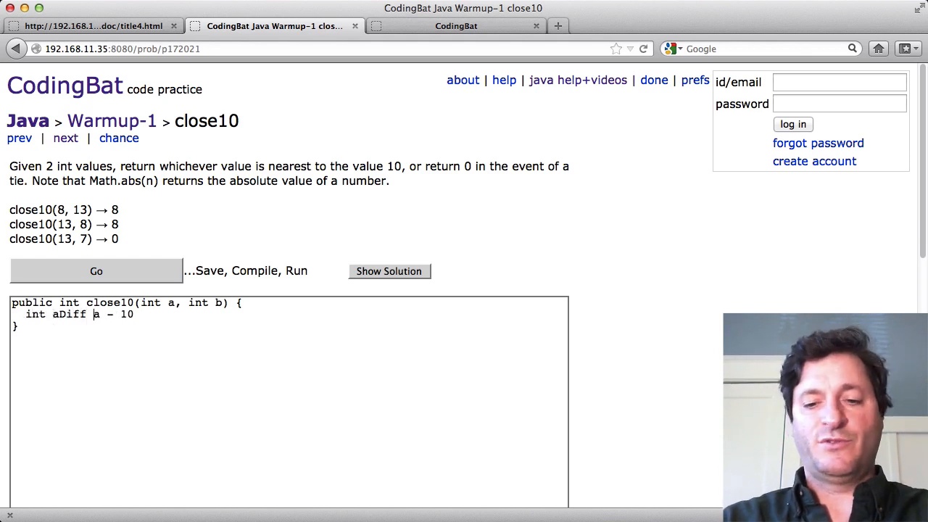
type("=")
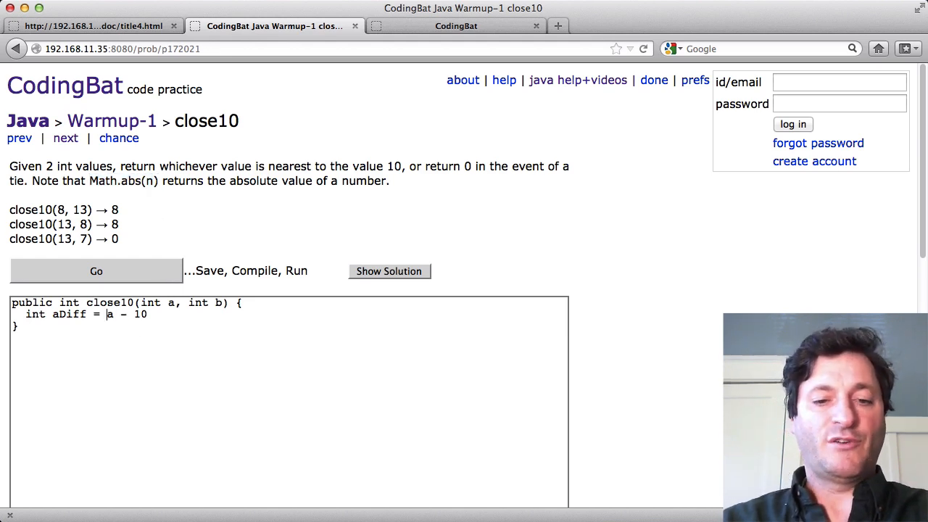
type("Maht.abs(")
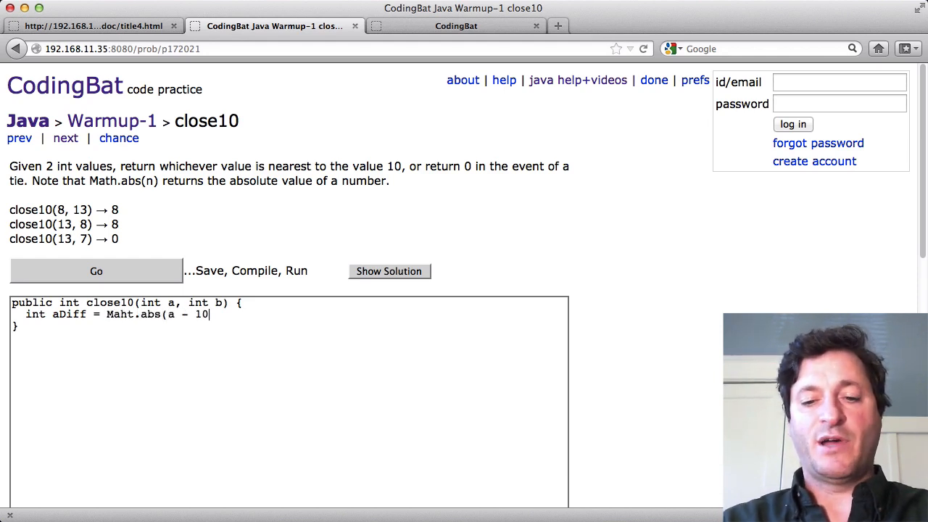
type(");")
type("int bDiff")
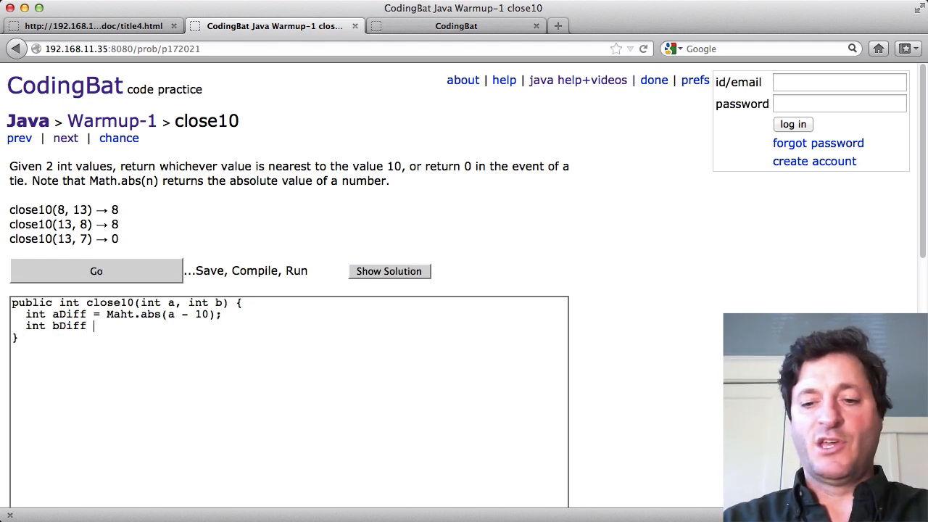
type("= MA")
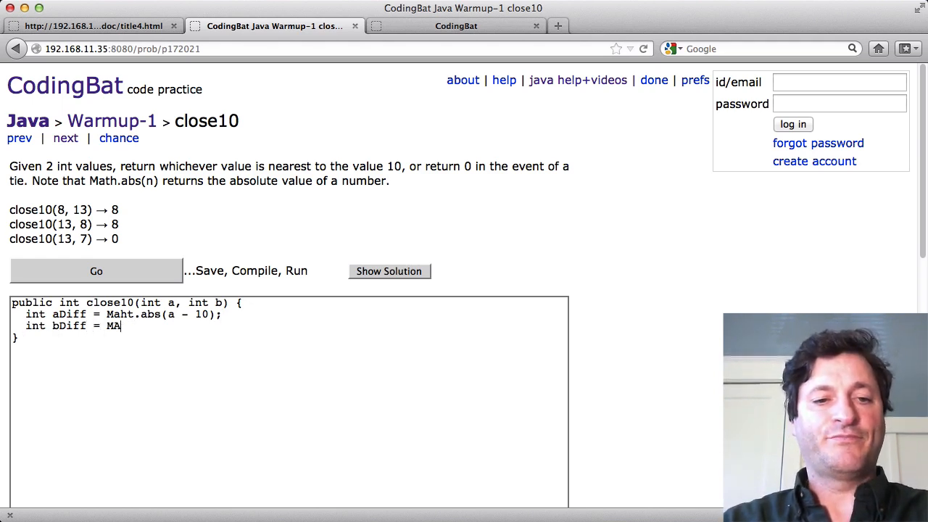
type("th.abs(")
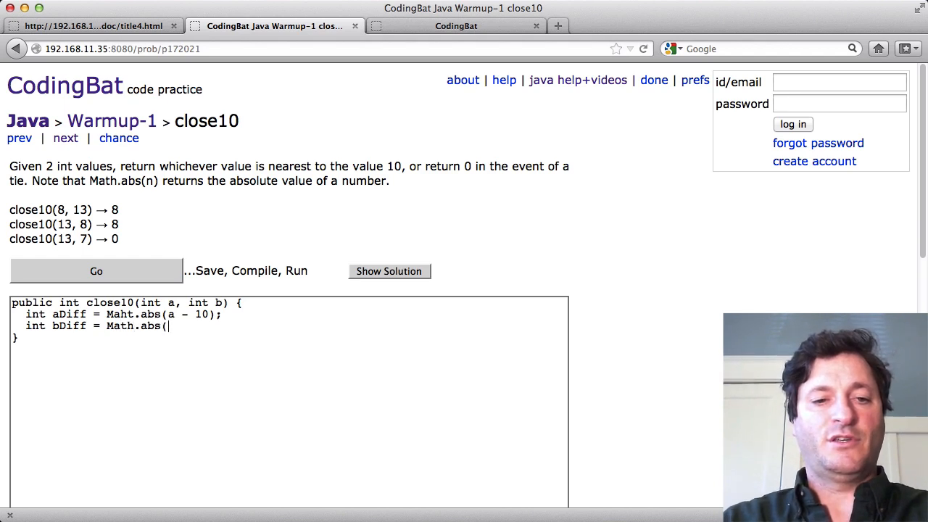
type("b - 10);")
left_click(123, 314)
type("t")
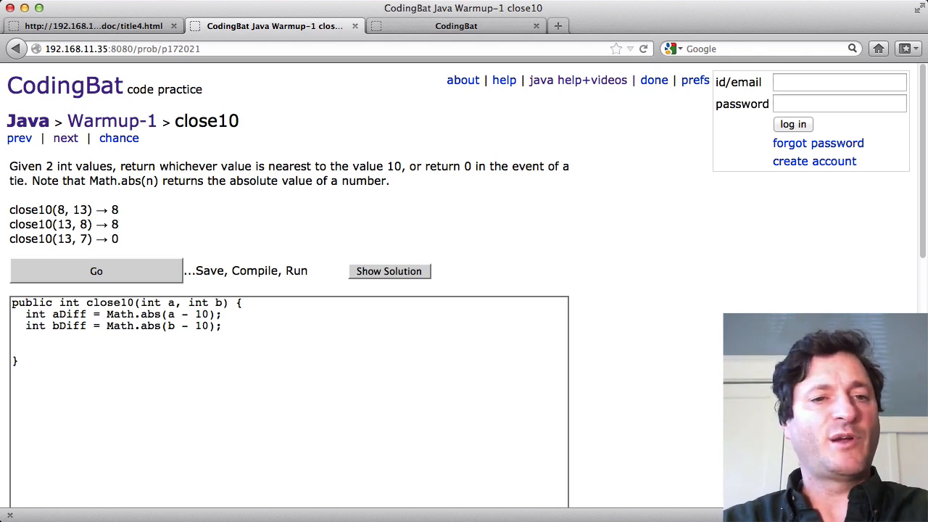
left_click(25, 349)
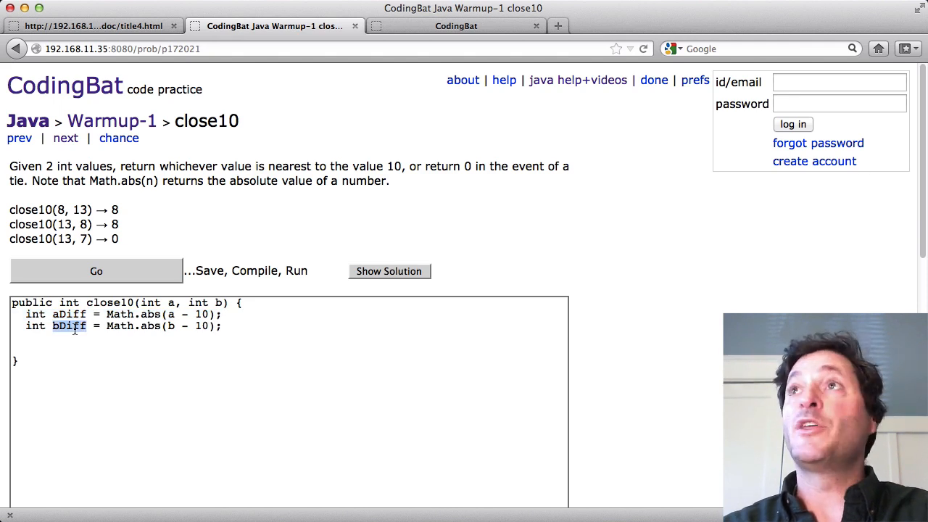
Add 'if (aDiff < bDiff) { return a; }' to close10.
type("if (")
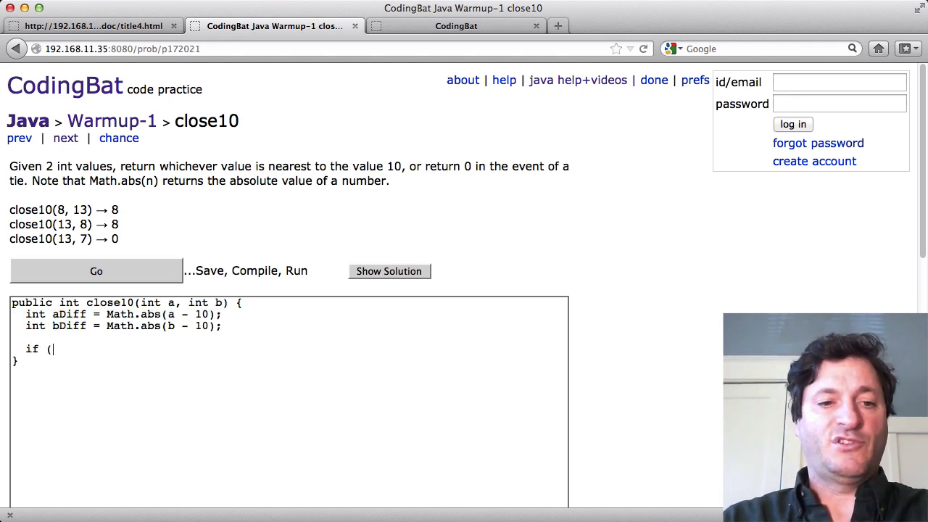
type("aDiff <")
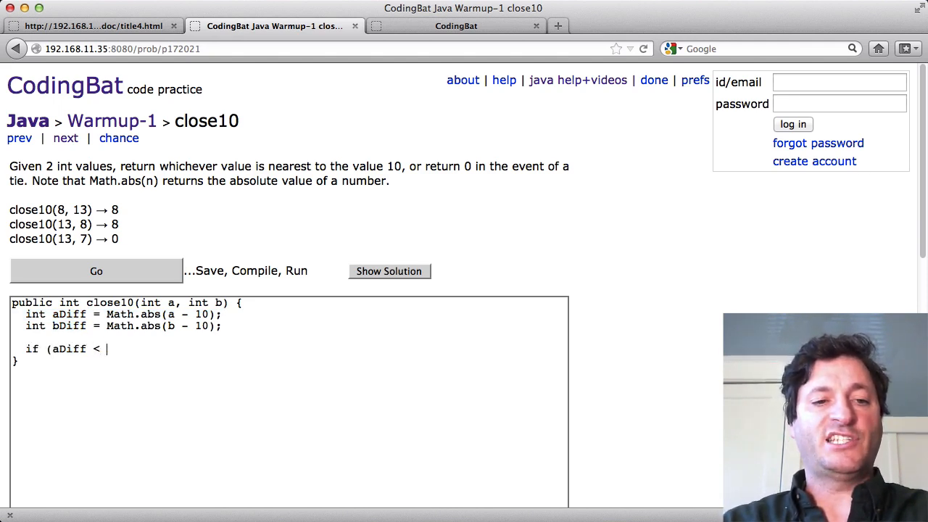
type("bDiff) {")
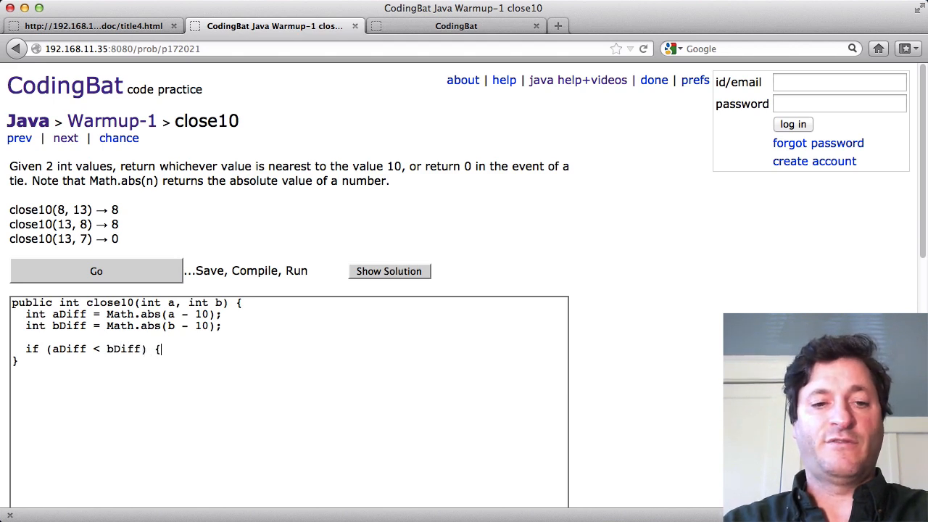
key("Return")
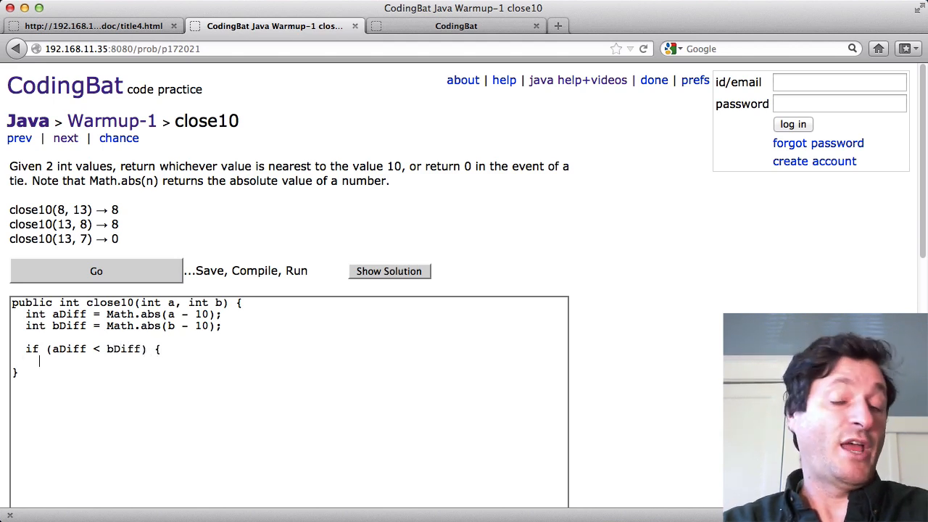
type("return a;")
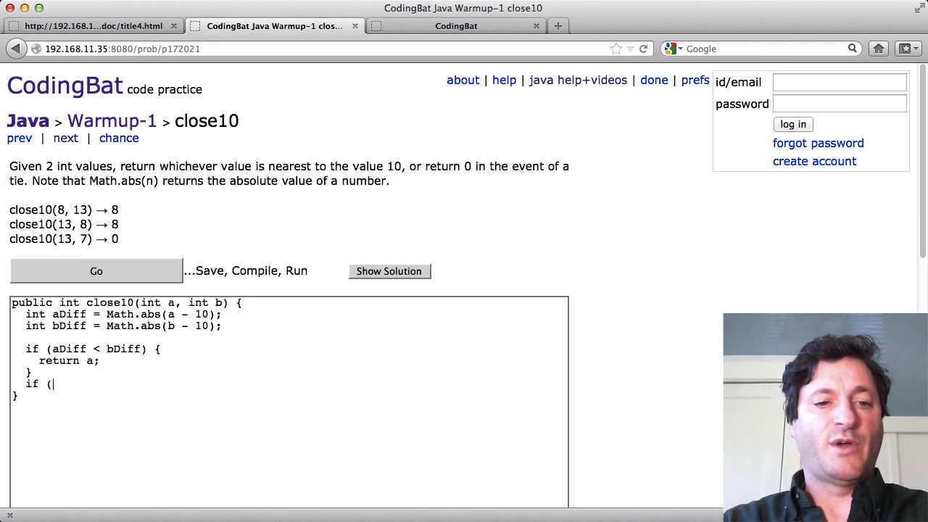
Add 'if (bDiff < aDiff) { return b; }' and a final 'return 0;'.
type("bDi")
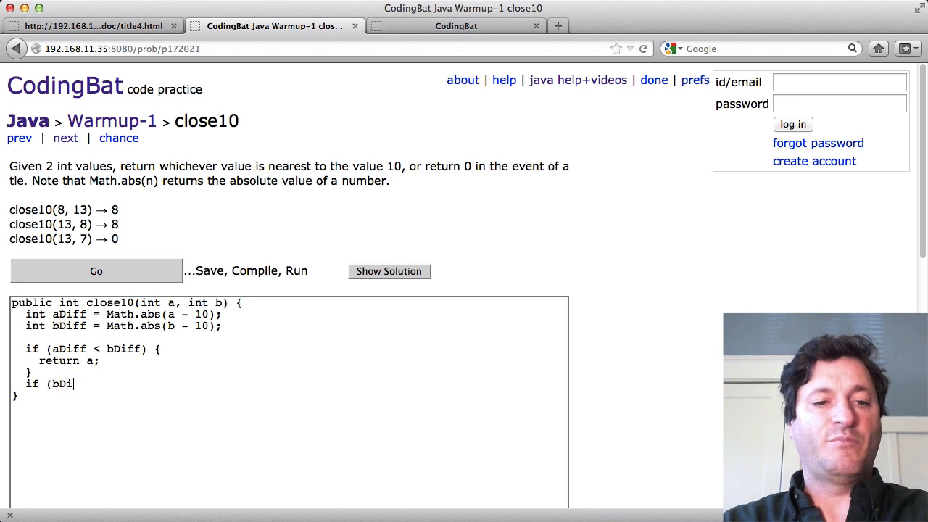
type("ff < aD")
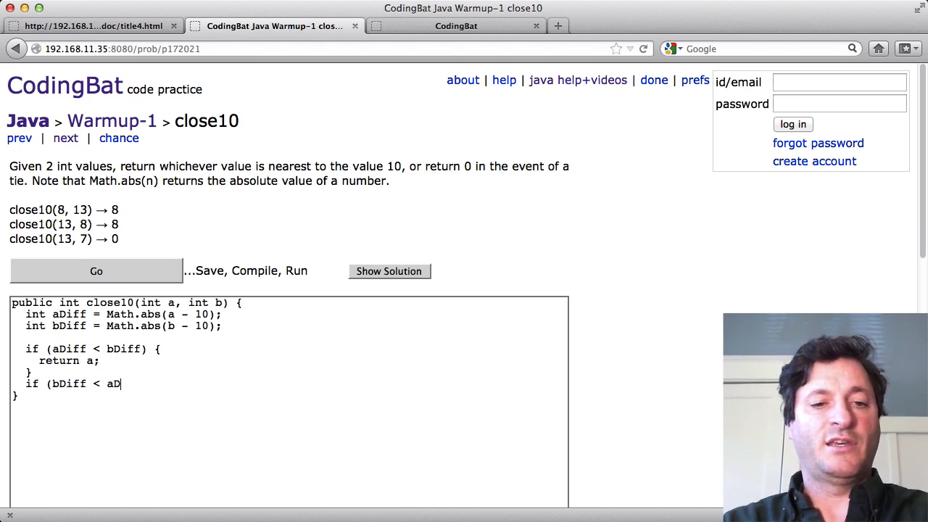
type("iff) {")
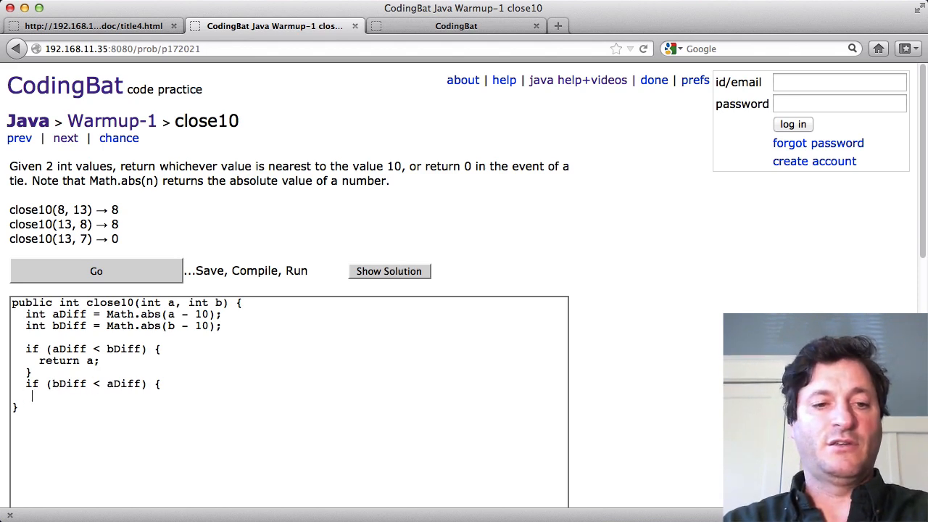
type("return b;")
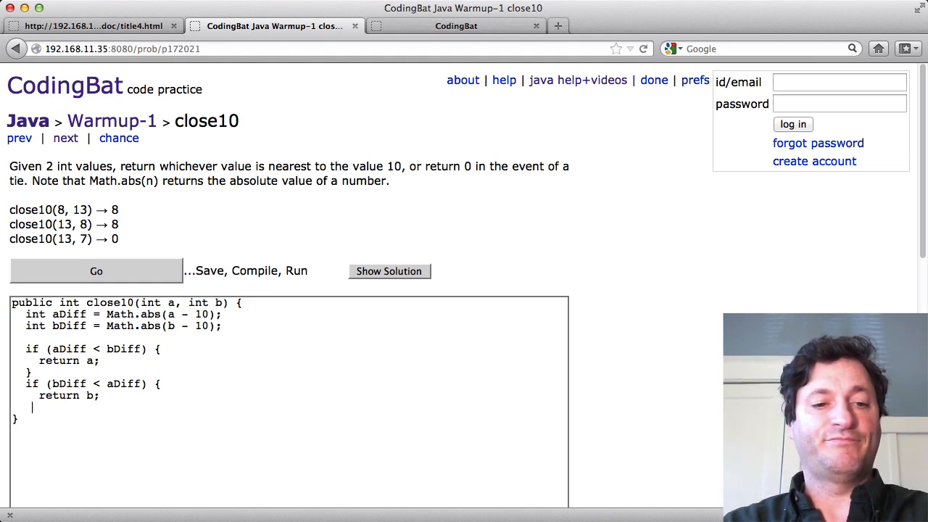
type("}")
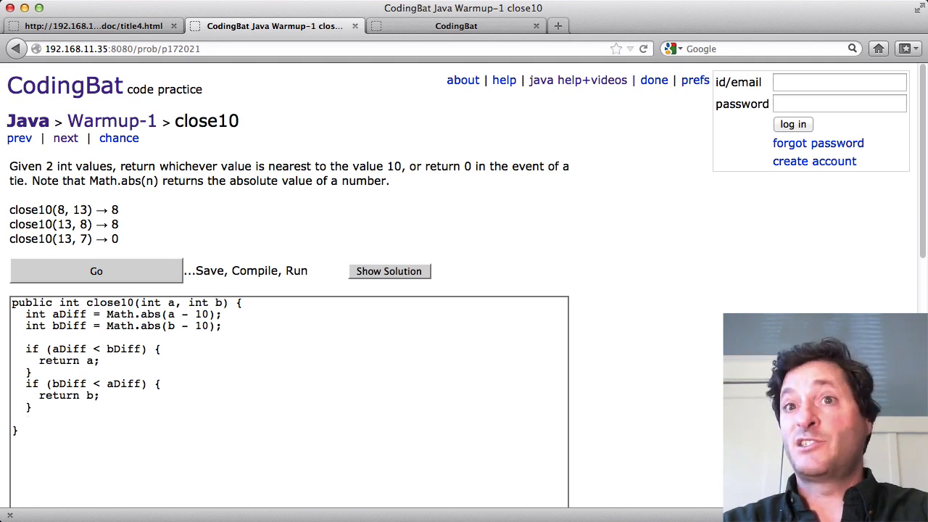
type("return")
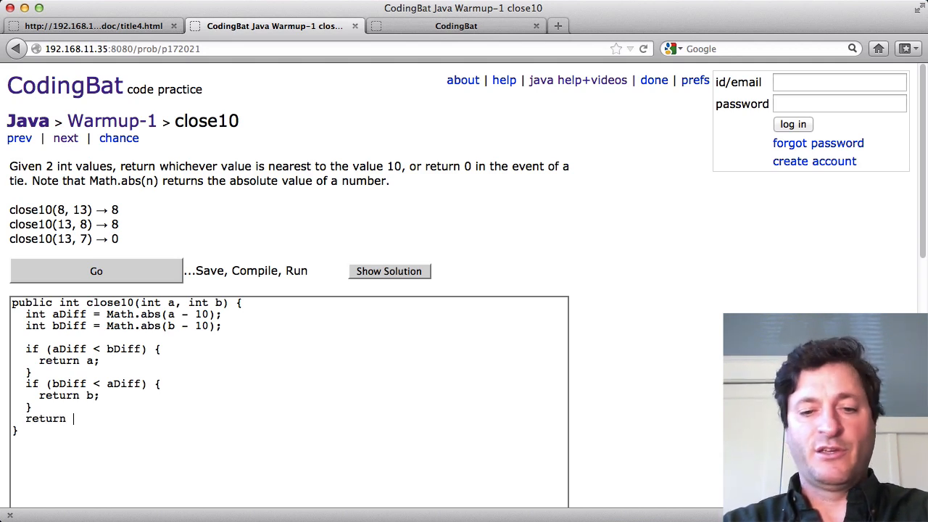
type("0;")
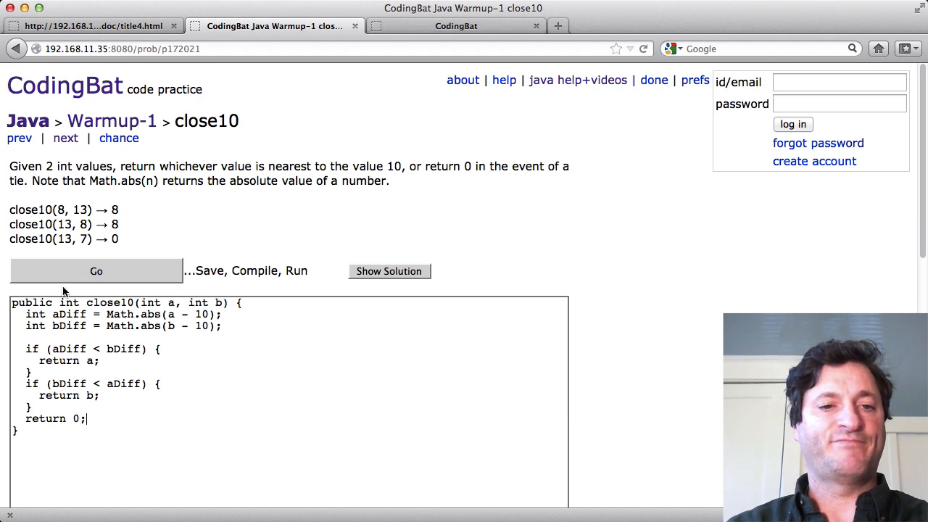
Go back to the solution notes and open the in3050 problem.
left_click(96, 270)
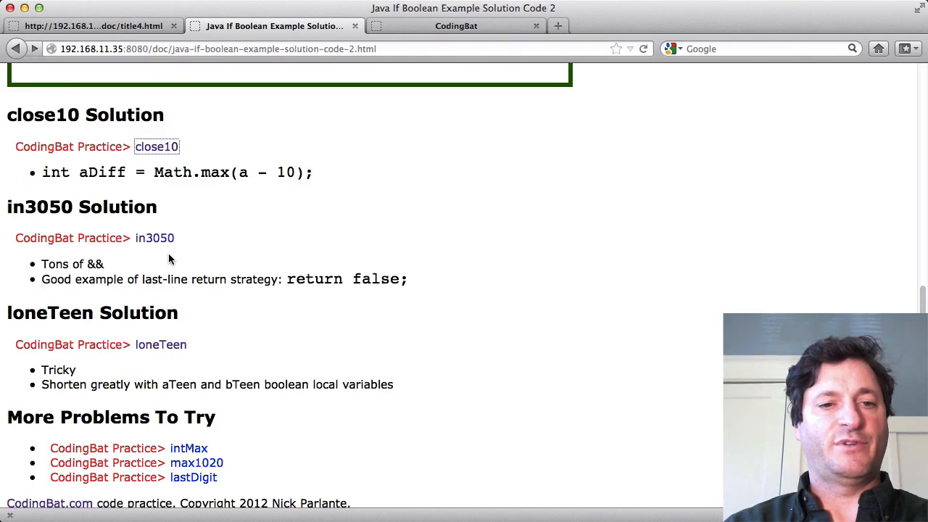
left_click(155, 238)
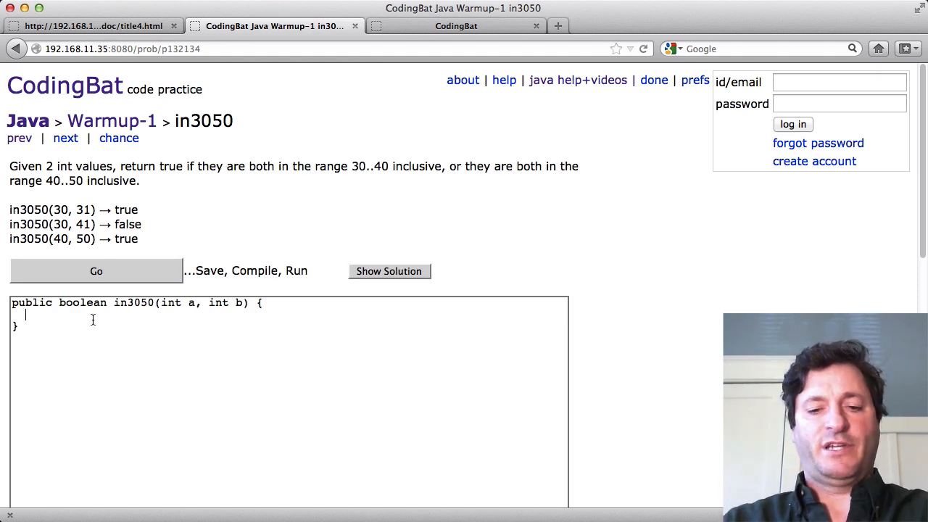
Begin the in3050 if condition checking that a is within 30..40.
type("if")
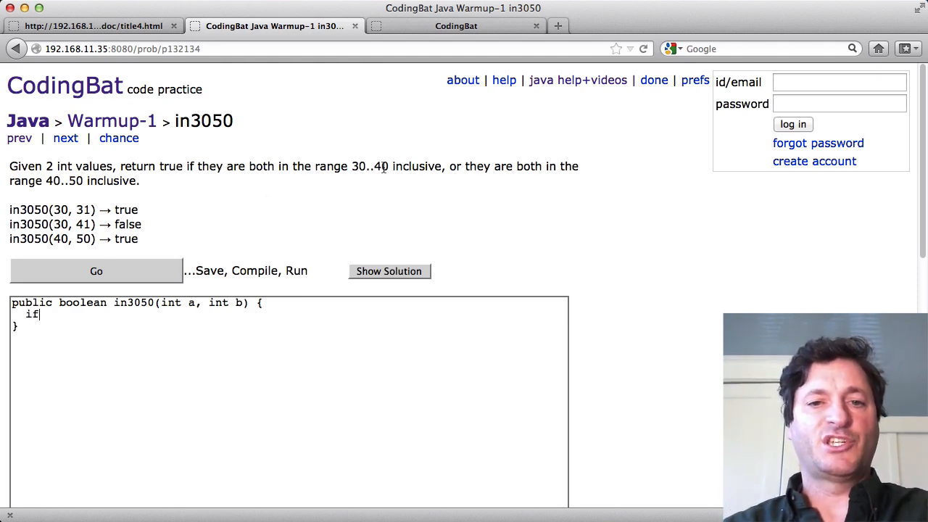
double_click(371, 166)
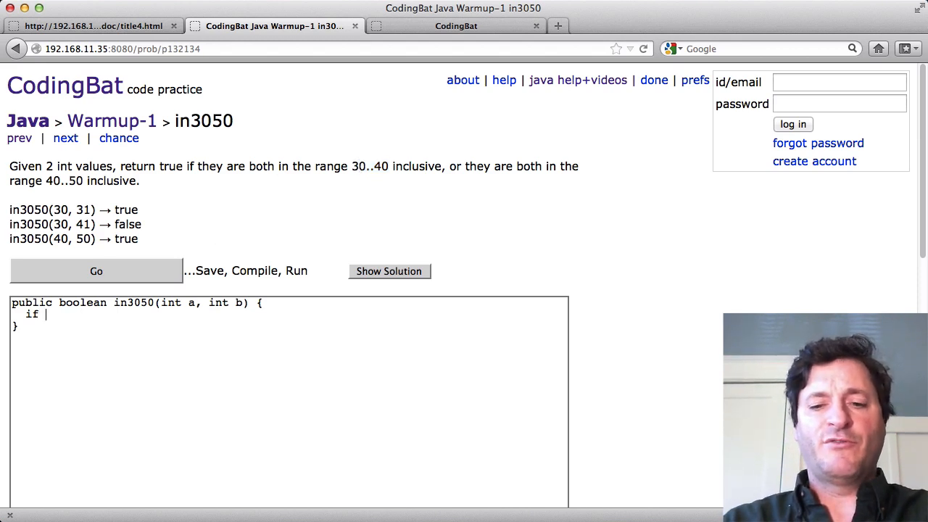
type("(")
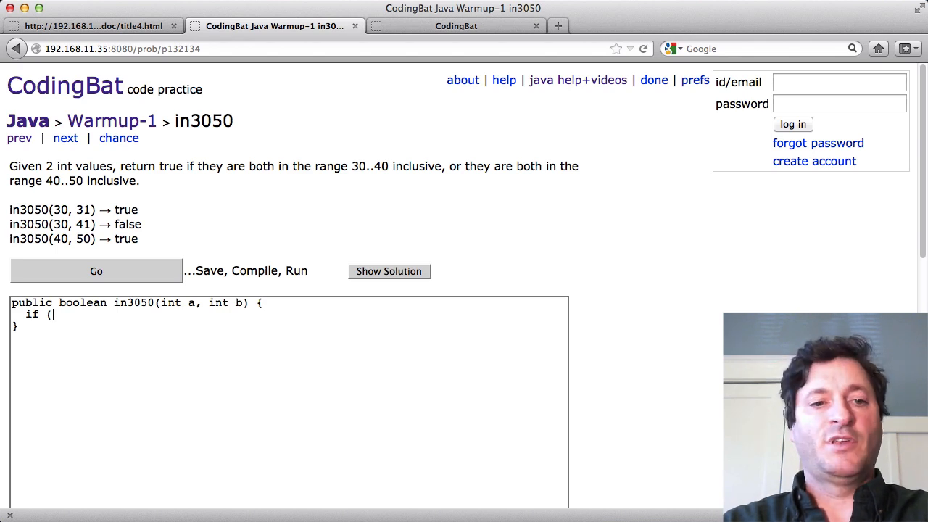
type("a")
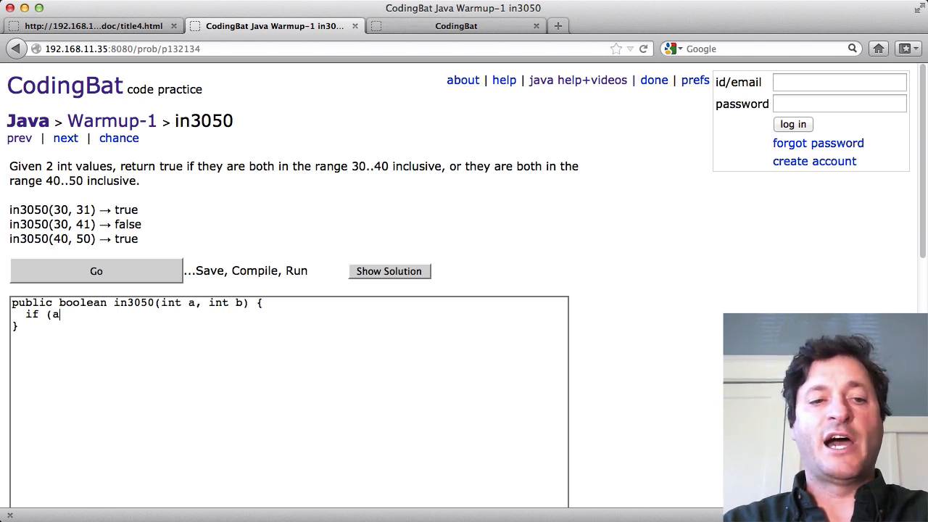
type("> =")
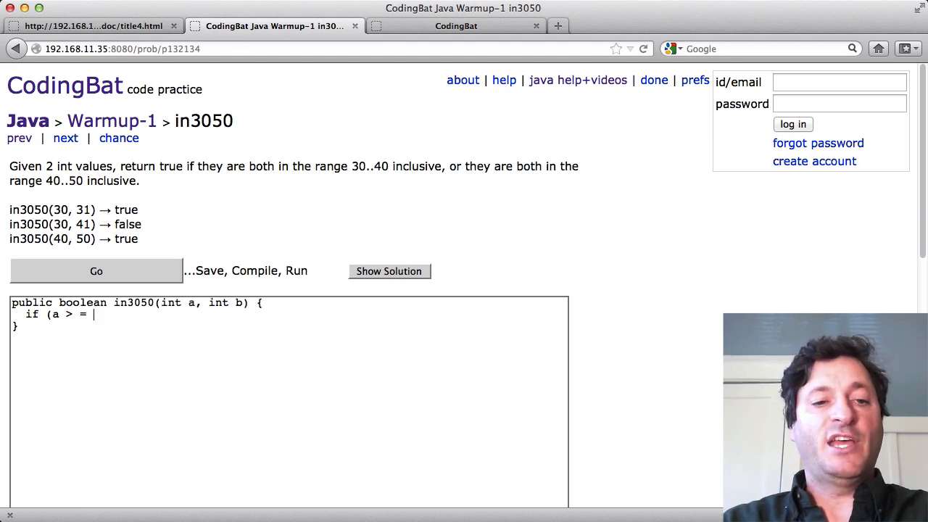
type("30")
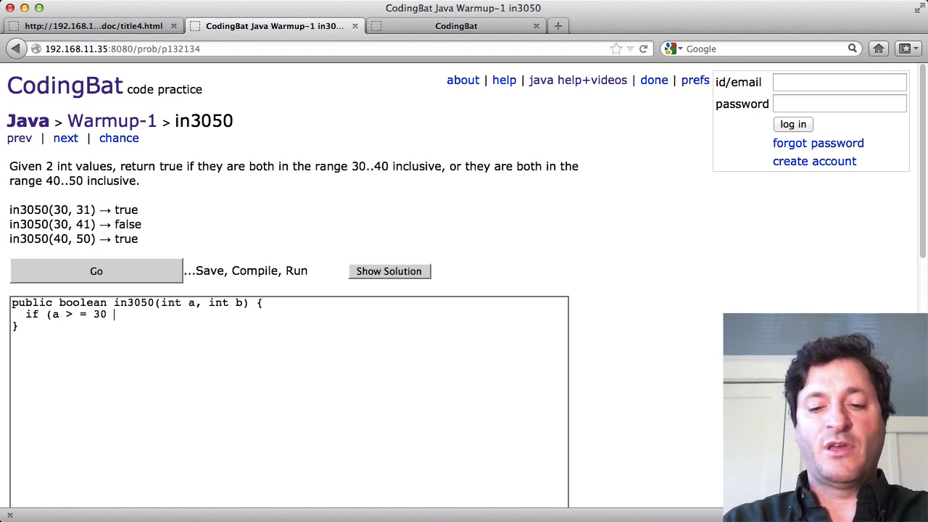
type("&& a")
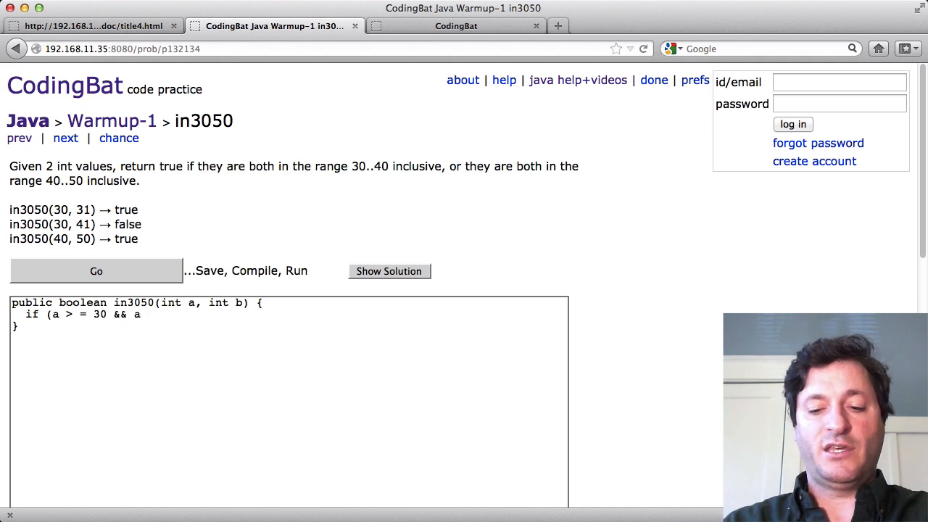
type("<= 40")
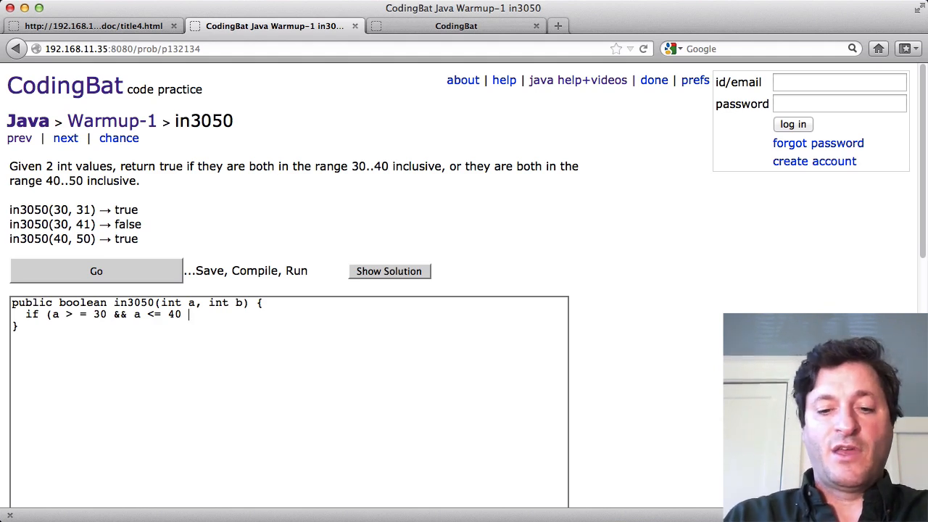
Extend the condition to require b within 30..40 and start typing 'return true'.
type("&& b")
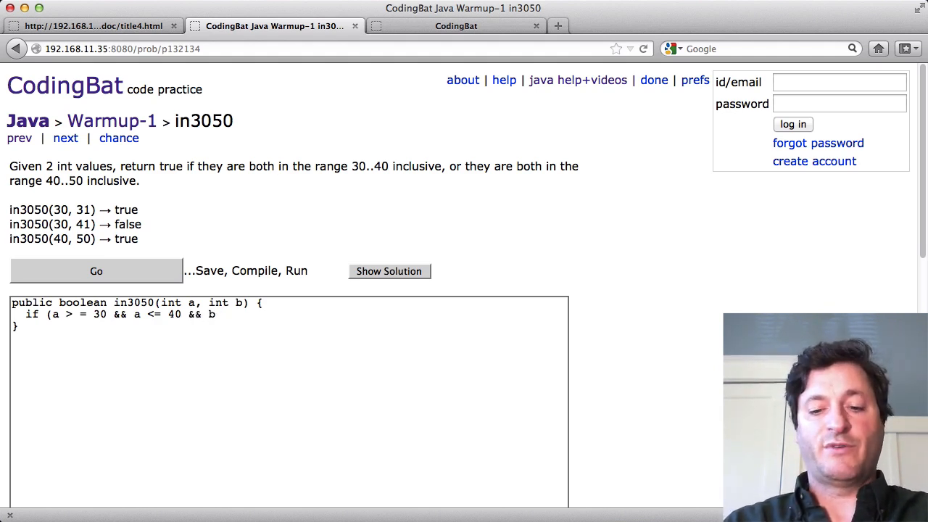
type(">=")
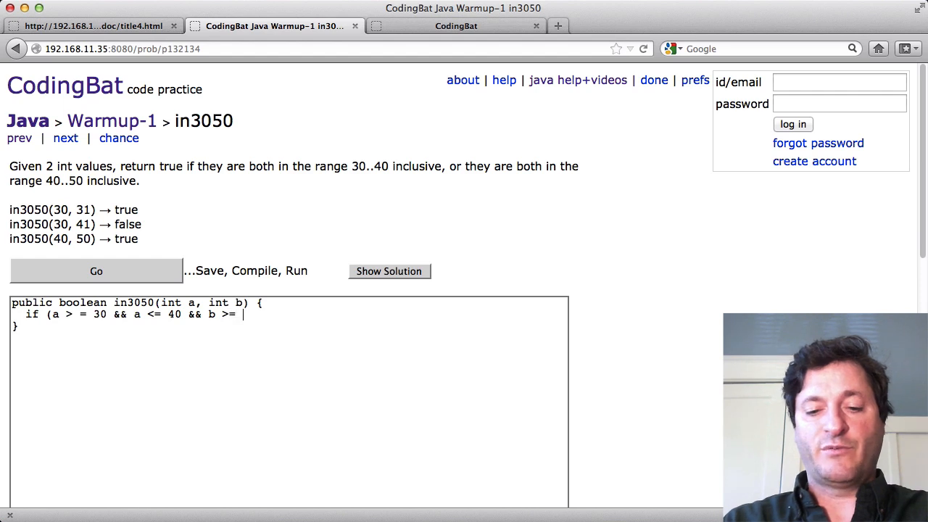
type("30 && b <=")
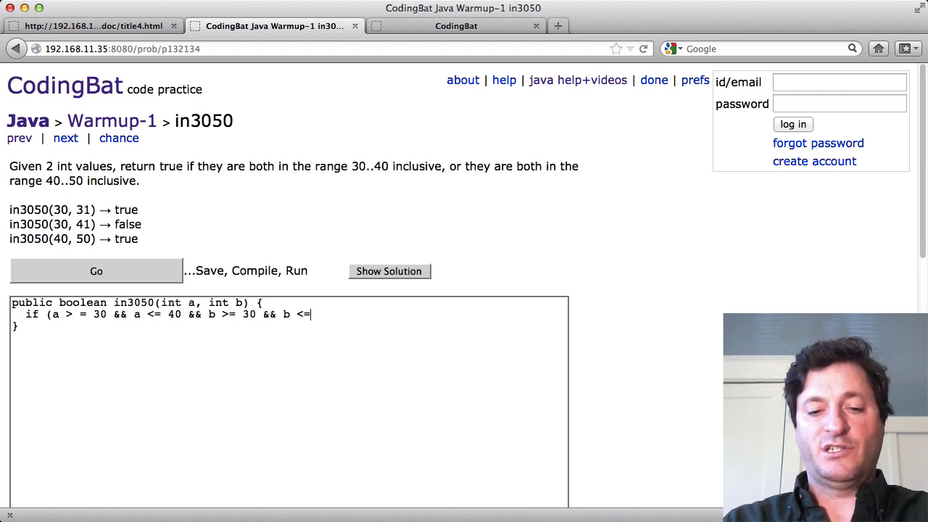
type("40) {")
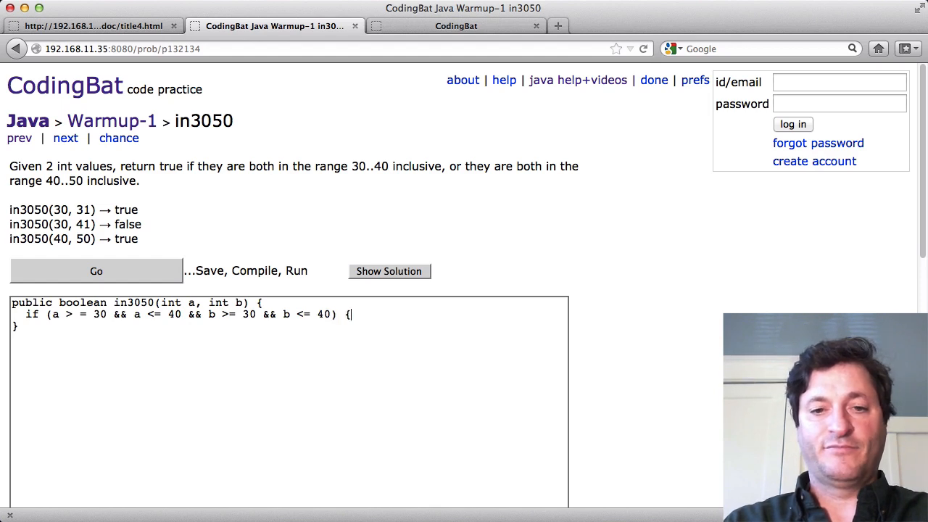
type("return t")
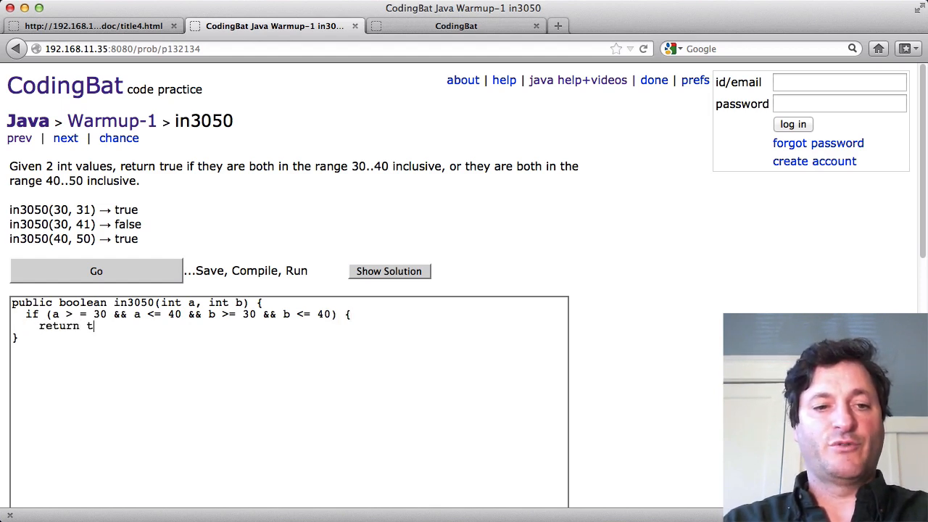
Finish with 'return true;' and 'return false;', fix the '> =' typo, and rerun tests.
type("rue;")
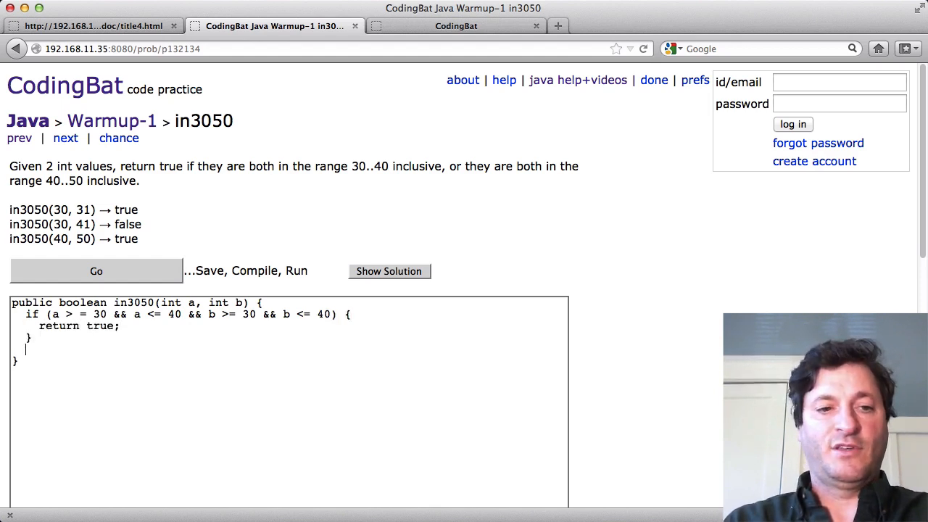
type("return false;")
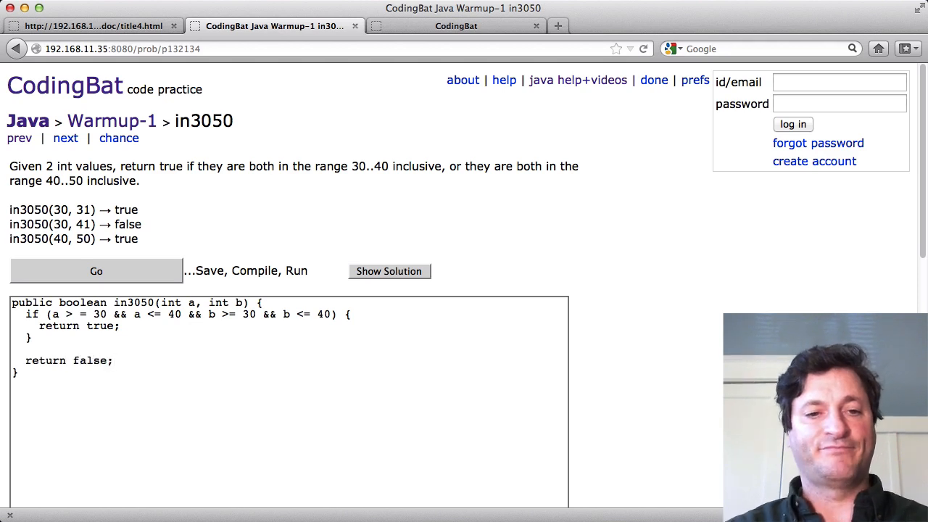
left_click(96, 271)
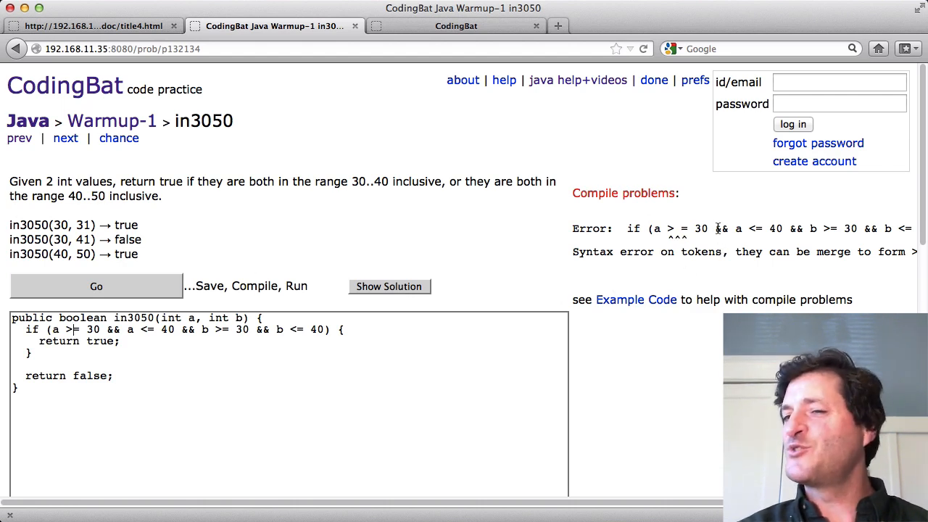
mouse_move(342, 264)
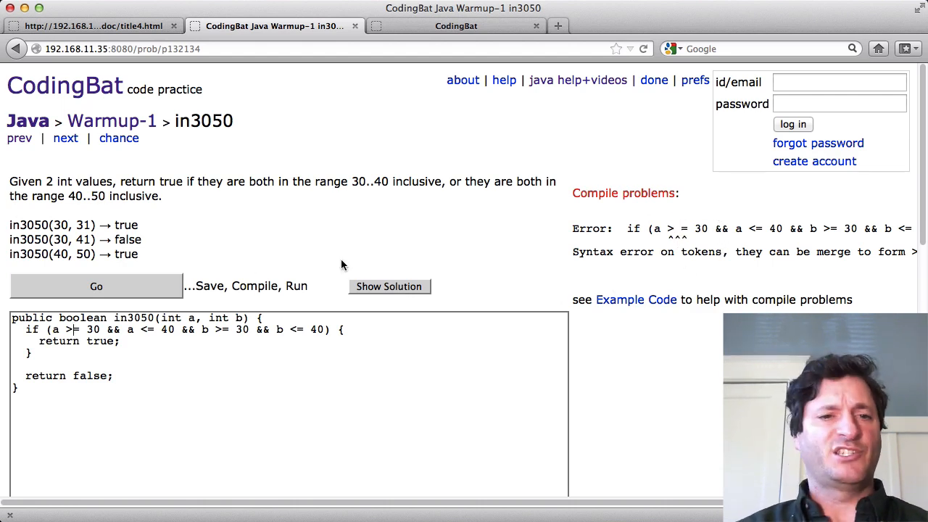
left_click(95, 286)
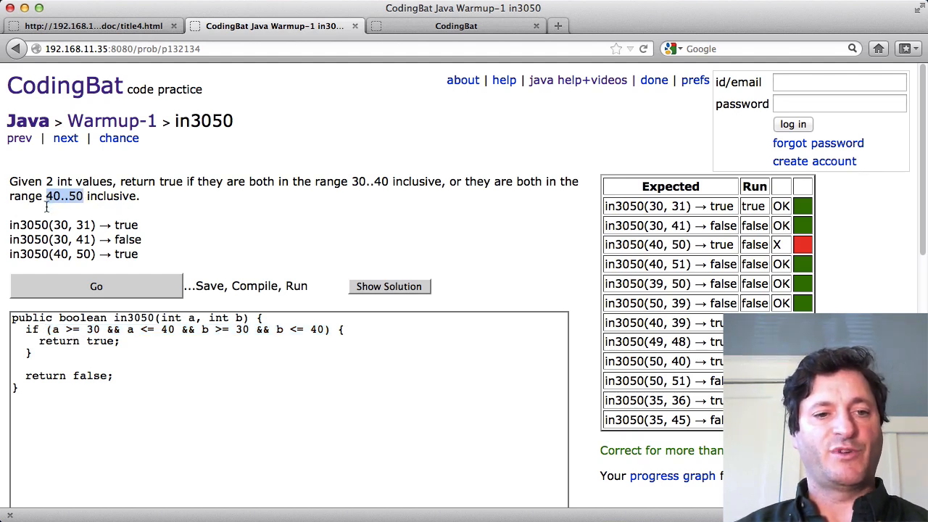
Add a second if block with bounds 40 and 50 and rerun the in3050 tests.
left_click_drag(26, 329, 341, 352)
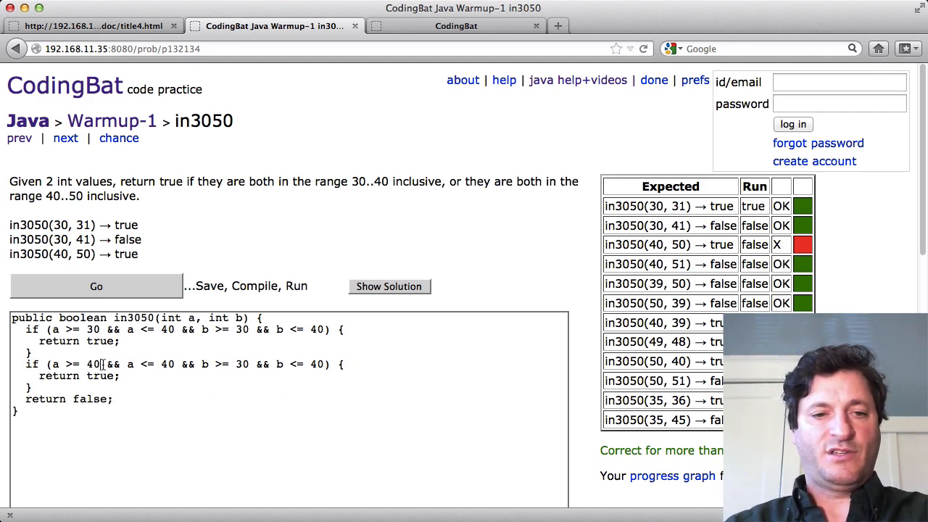
type("50")
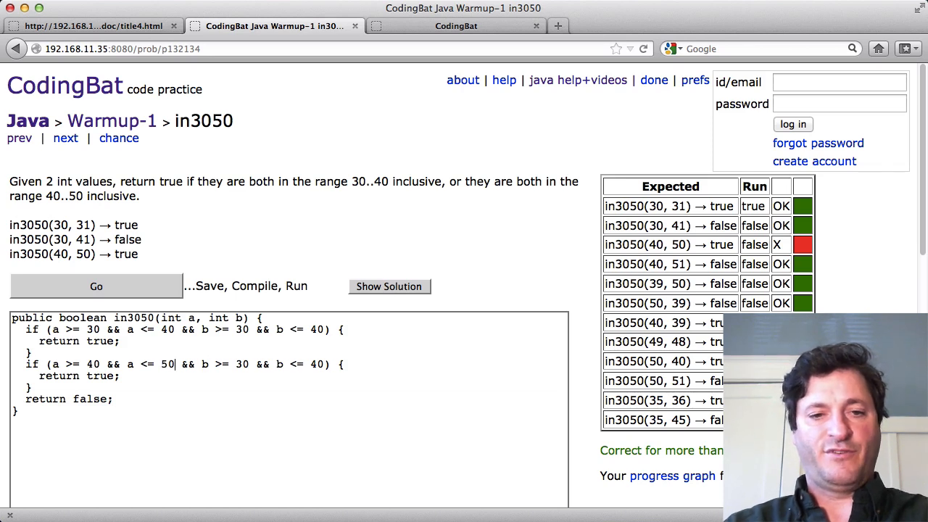
type("40")
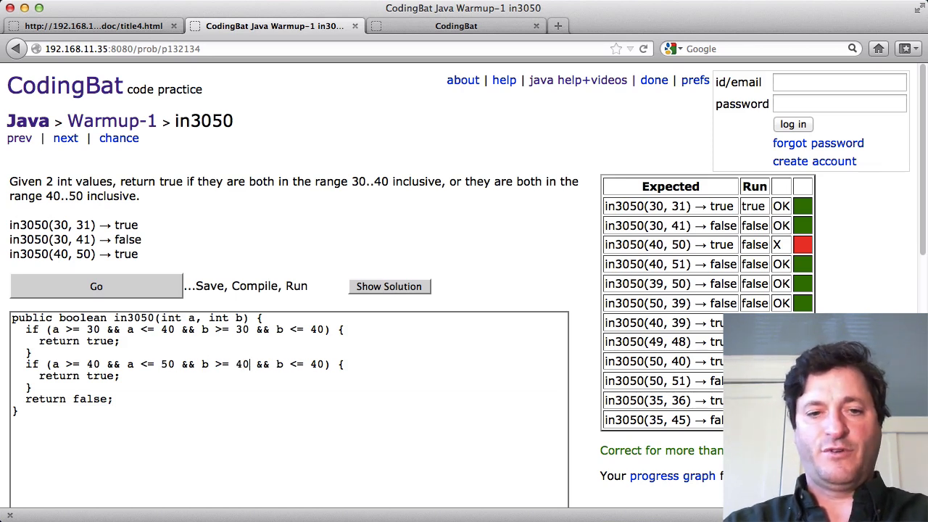
type("50")
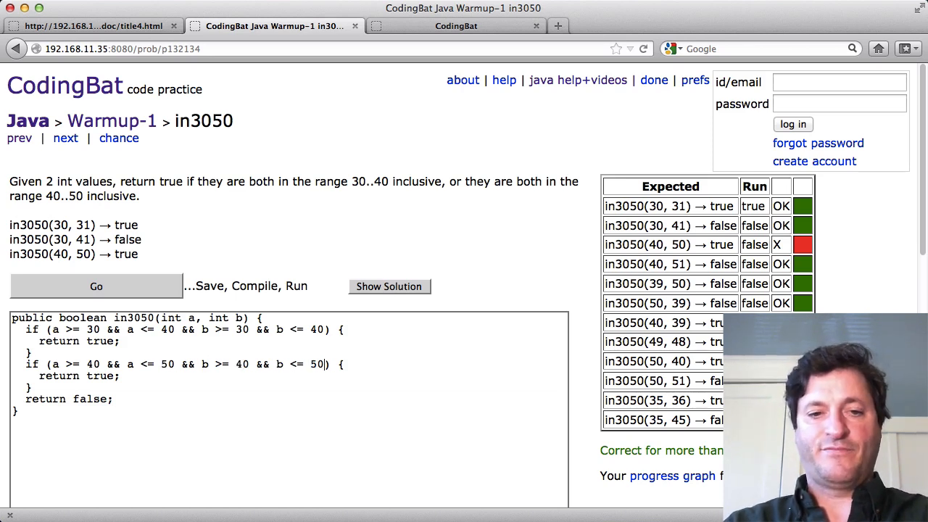
left_click(95, 286)
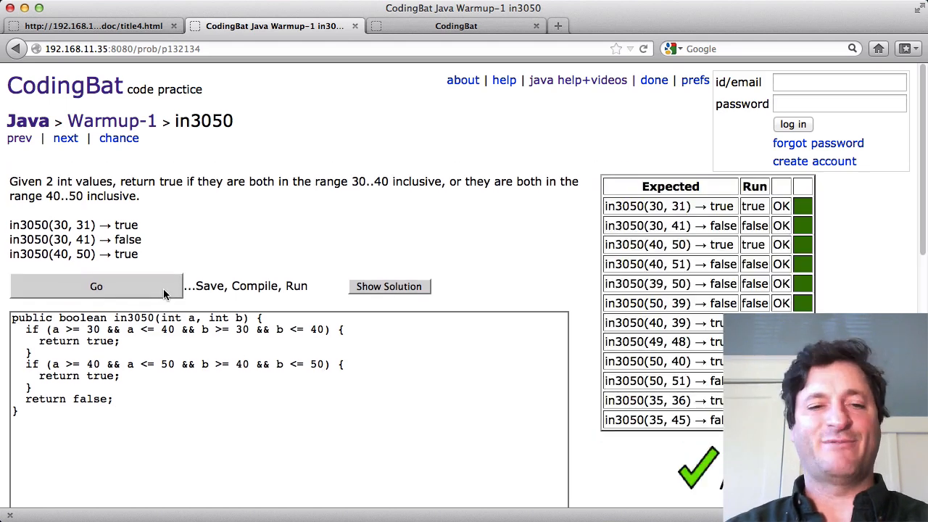
scroll("down", 3)
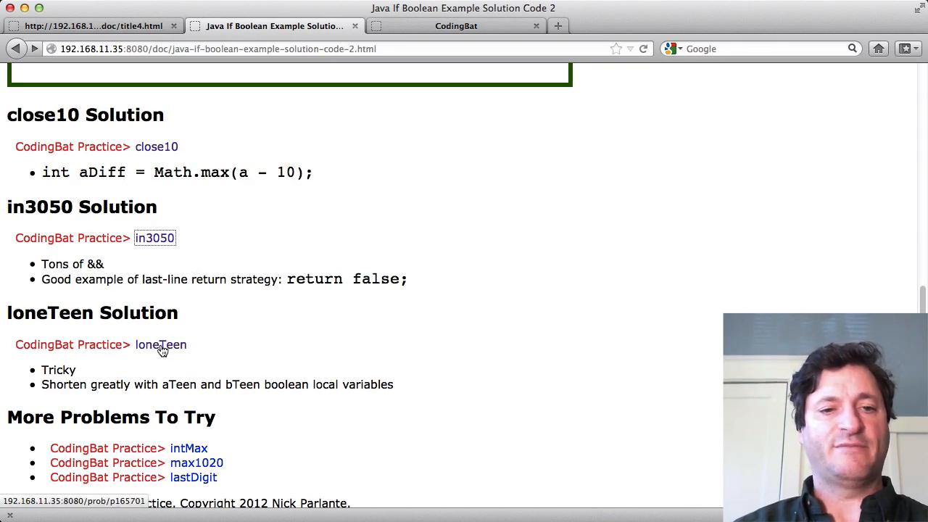
Open the loneTeen problem from the loneTeen Solution section.
left_click(160, 344)
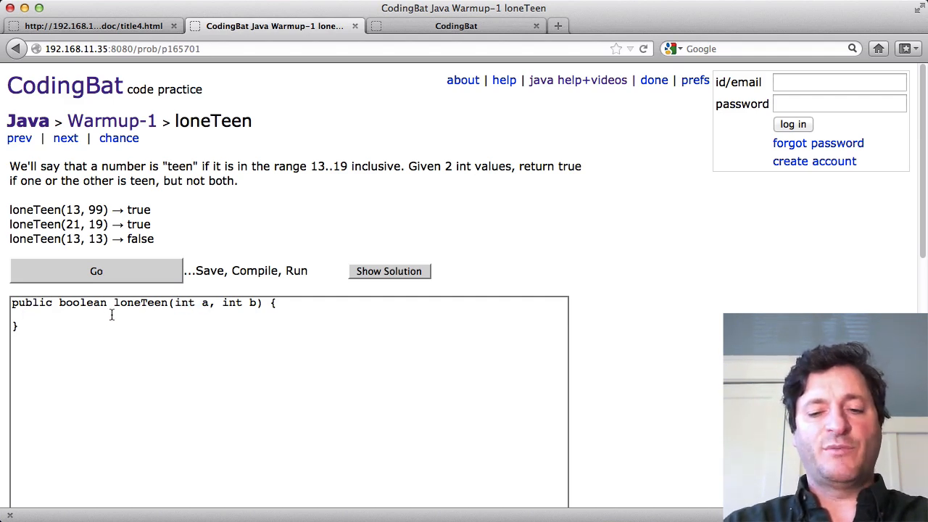
Type the teen-range check 'a >= 13 && a <= 19' in loneTeen.
type("if")
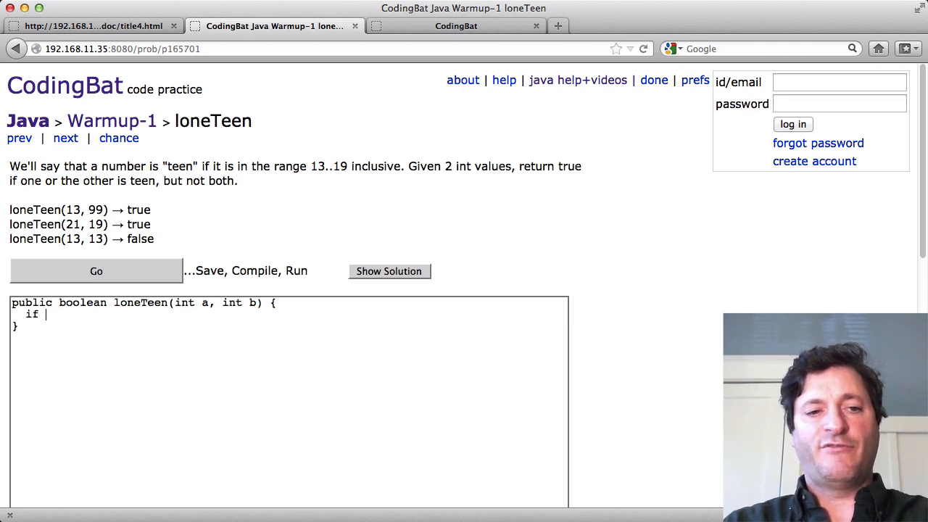
type("(a >")
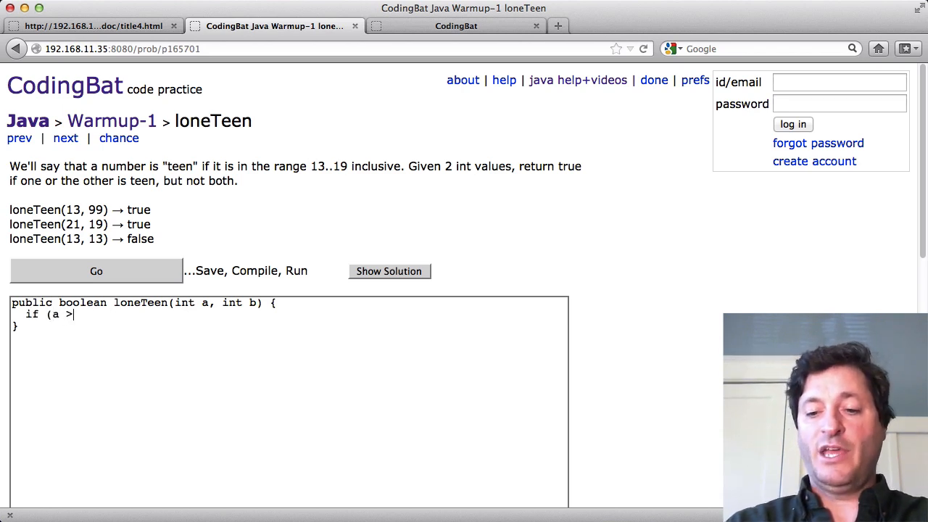
type("= 1")
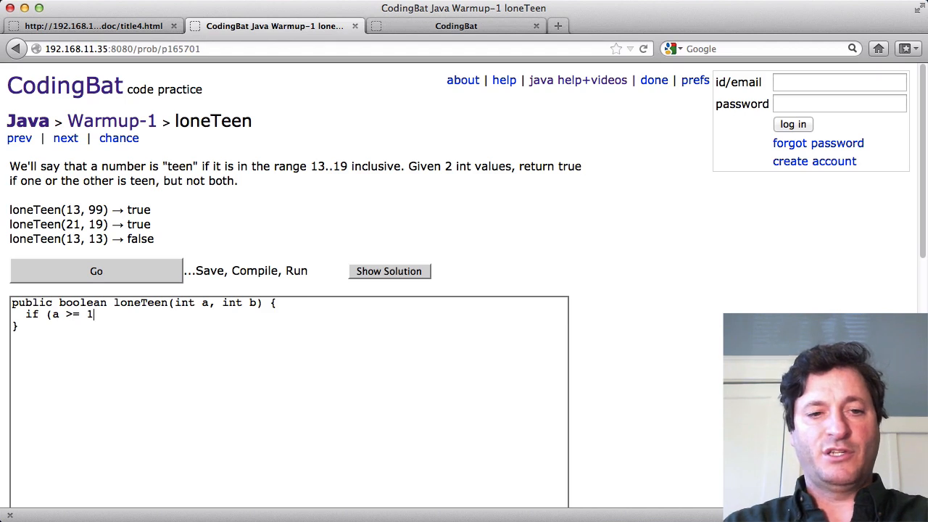
type("3 && a")
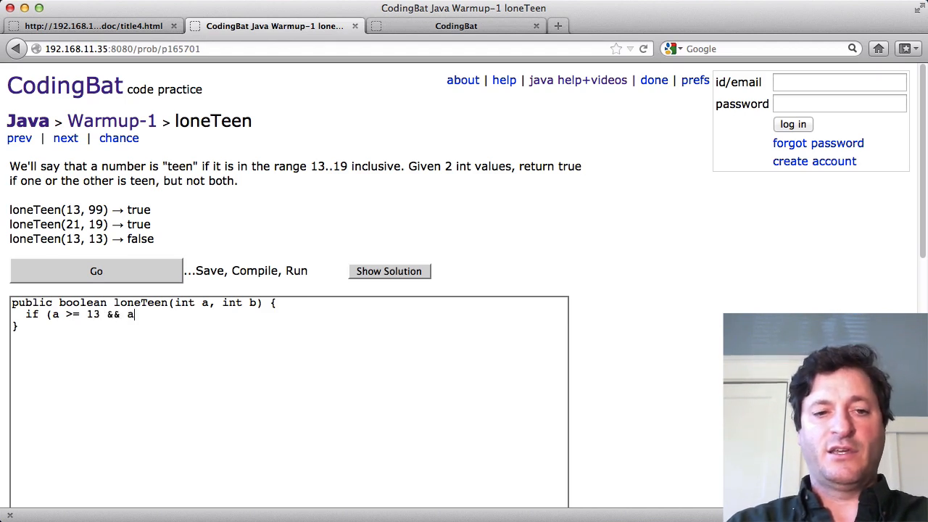
type("<=")
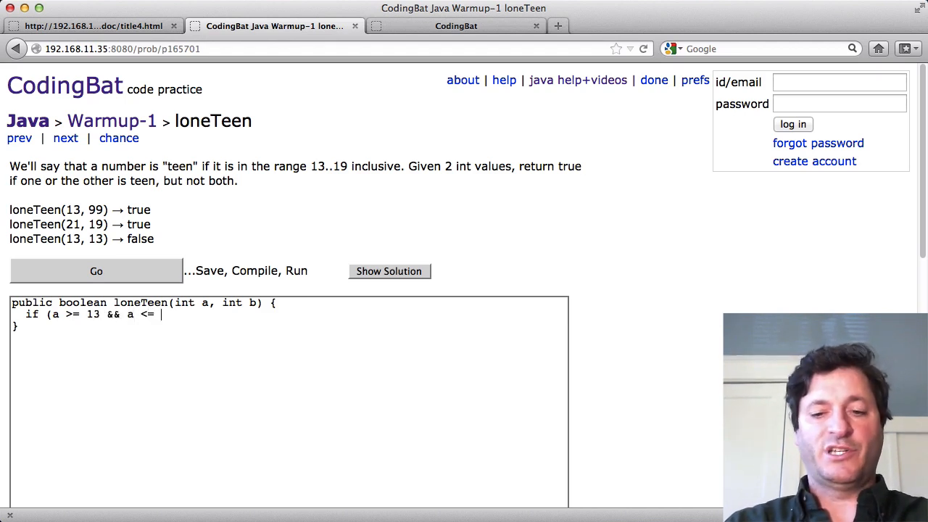
type("19")
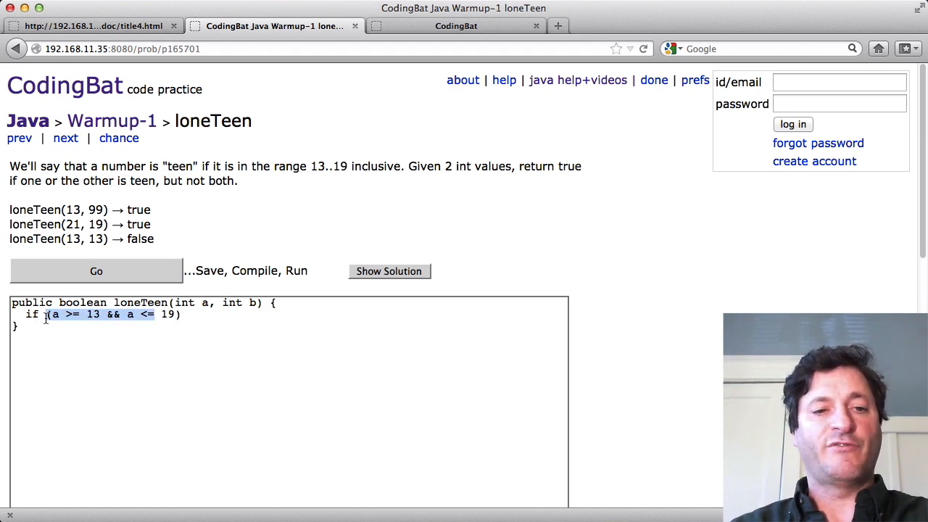
Store the checks as 'boolean aTeen' and 'boolean bTeen = (b >= 13 && b <= 19);'.
type("boolean")
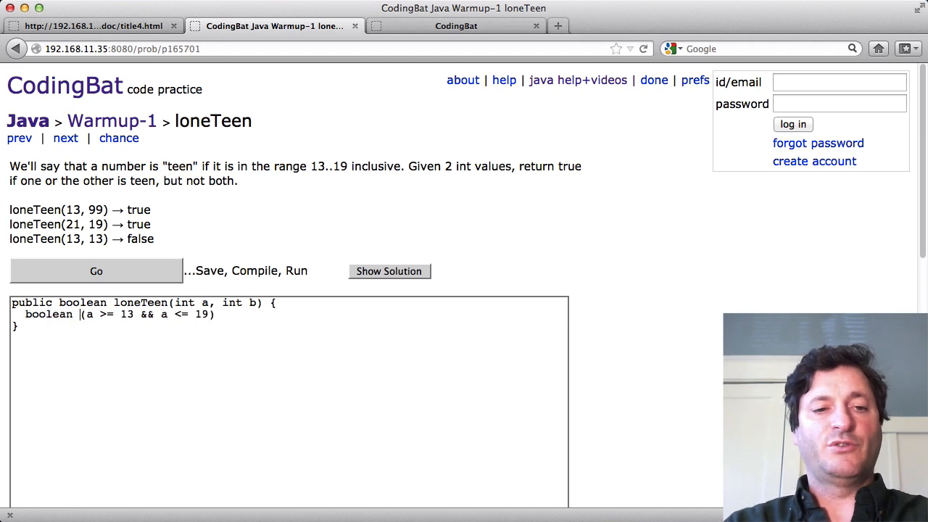
type("aTeen =")
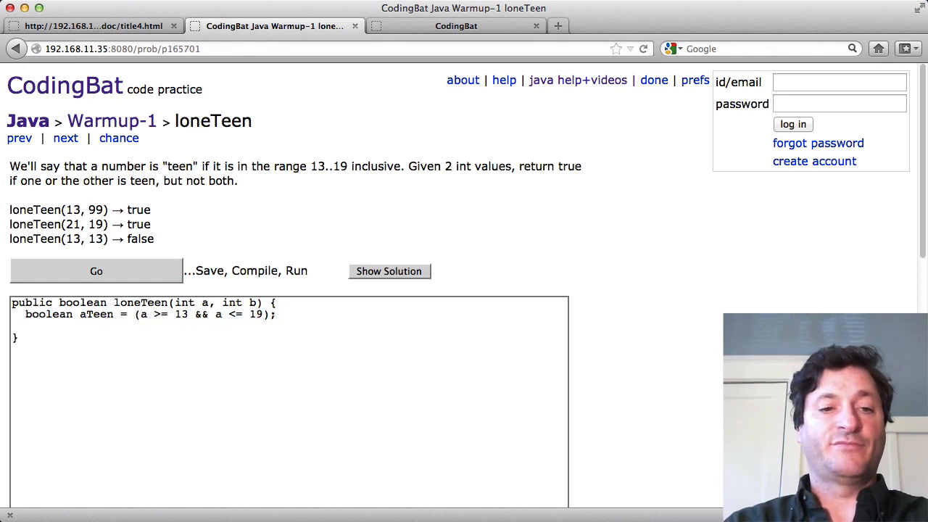
type("boolean bTe")
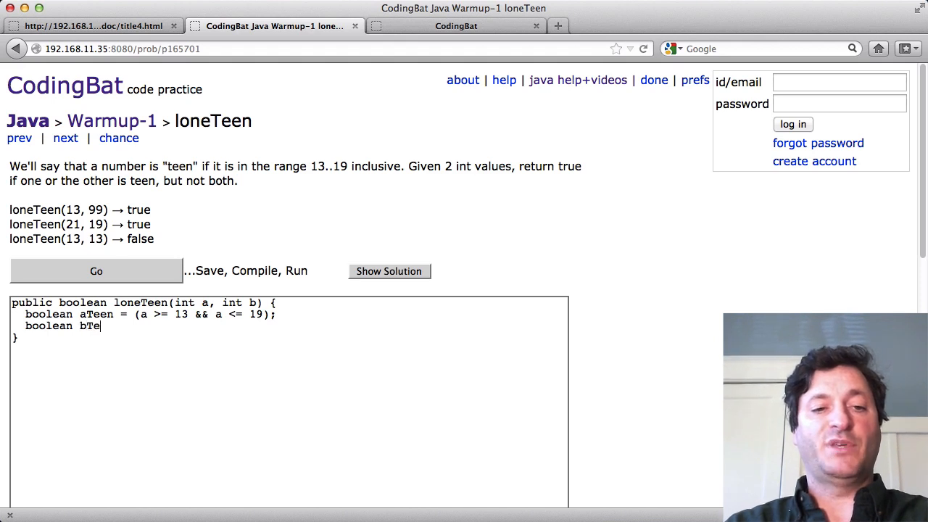
type("en =")
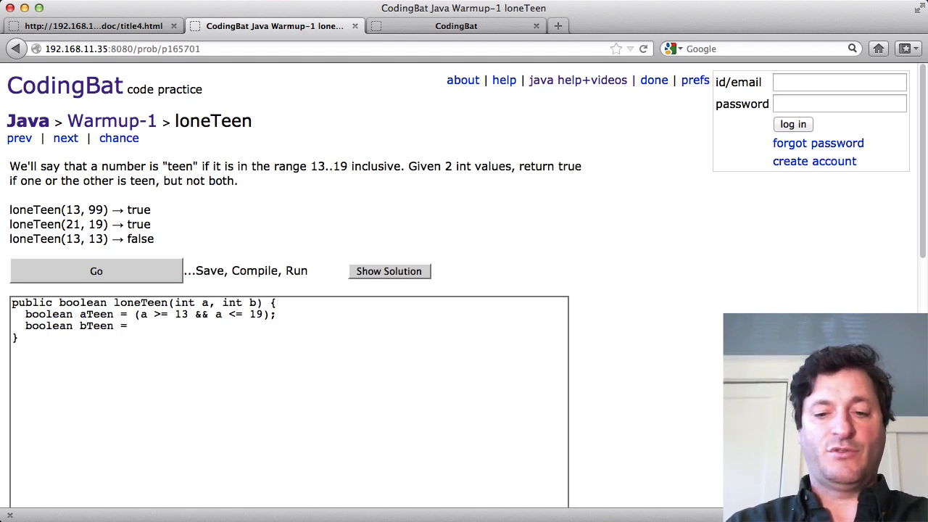
type("(b >=")
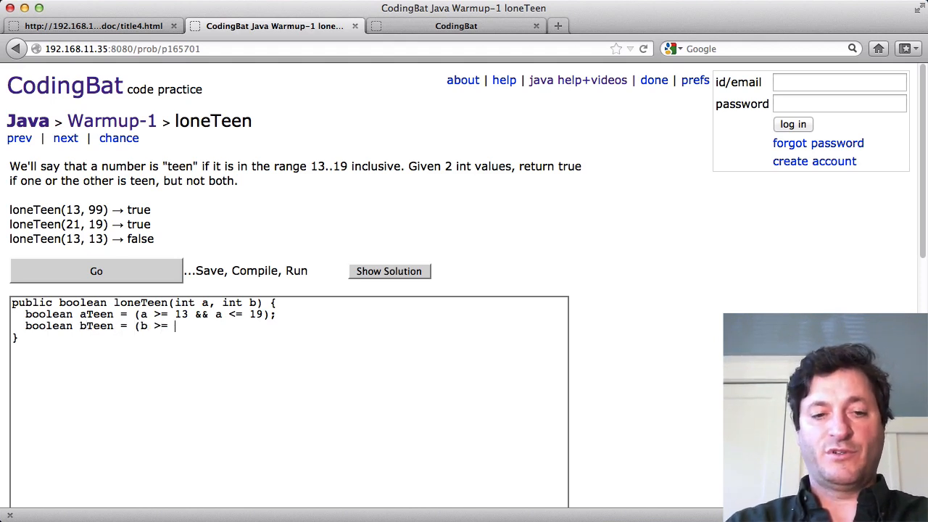
type("13 && b M")
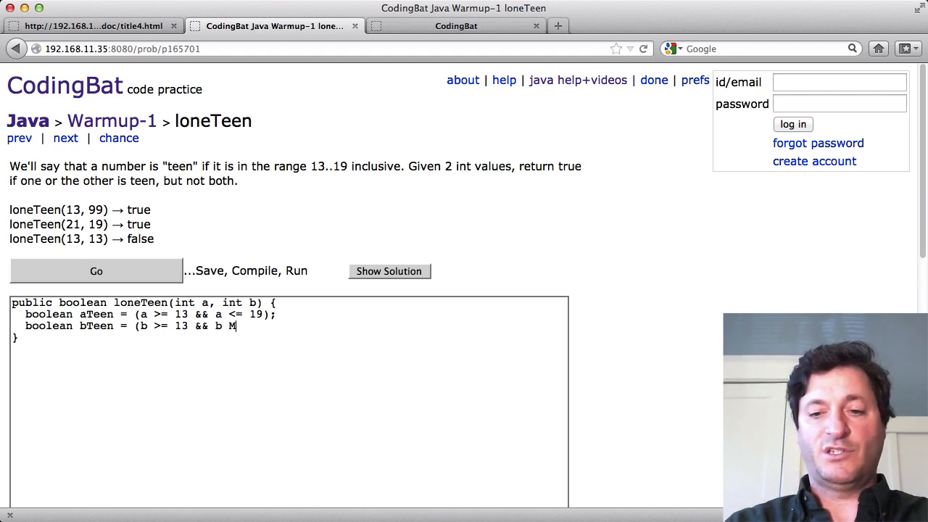
type("<= 19(")
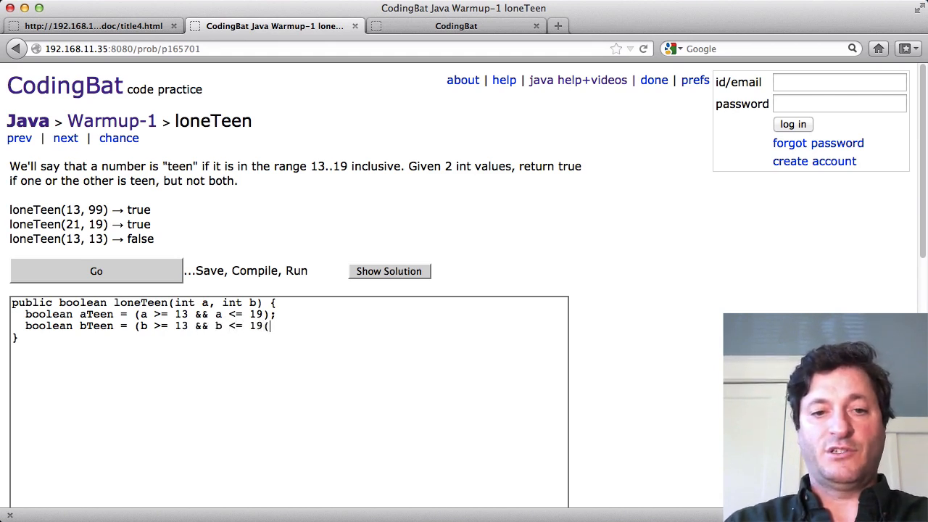
type(");")
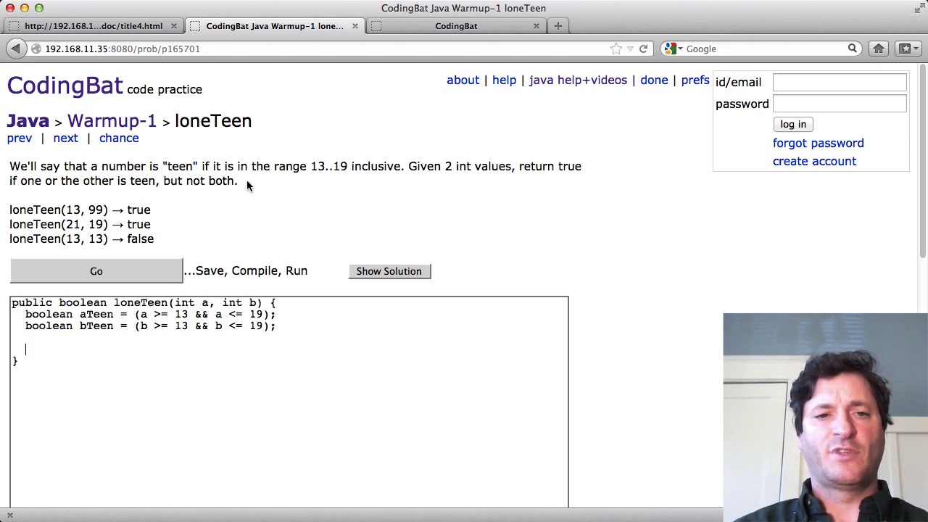
mouse_move(244, 185)
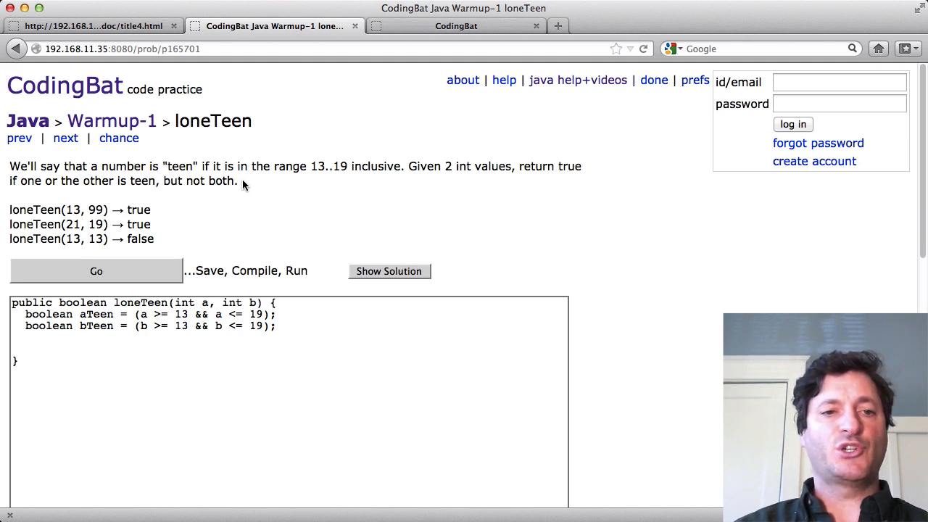
mouse_move(192, 186)
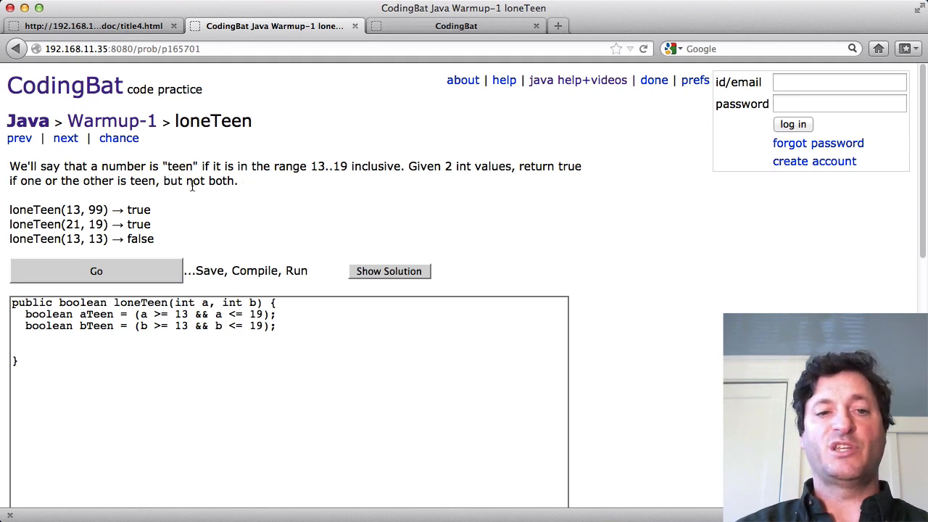
Write the if condition 'aTeen && !bTeen || !aTeen && bTeen' in loneTeen.
type("ret")
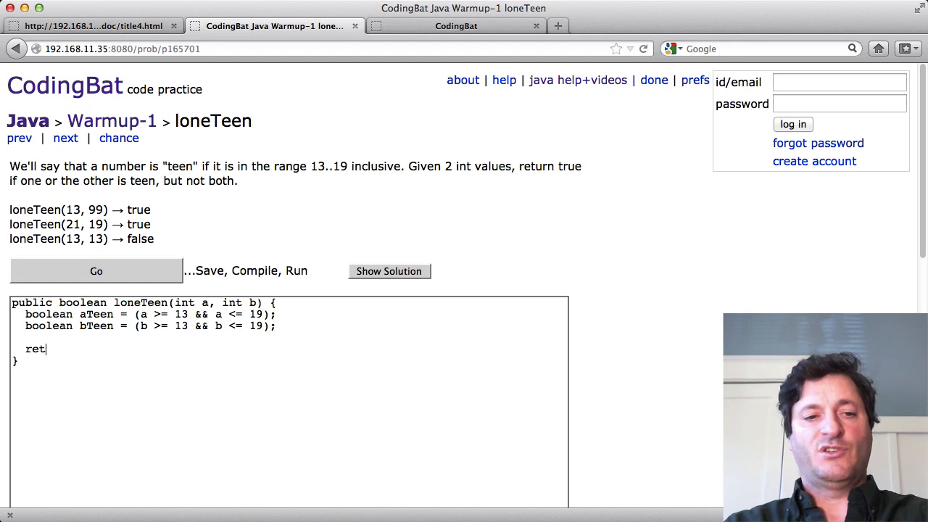
type("u")
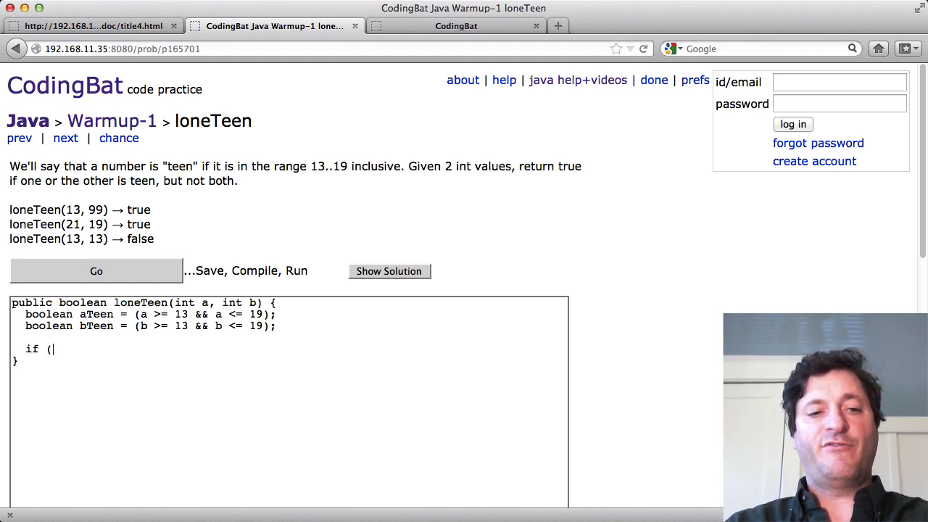
type("aTeen")
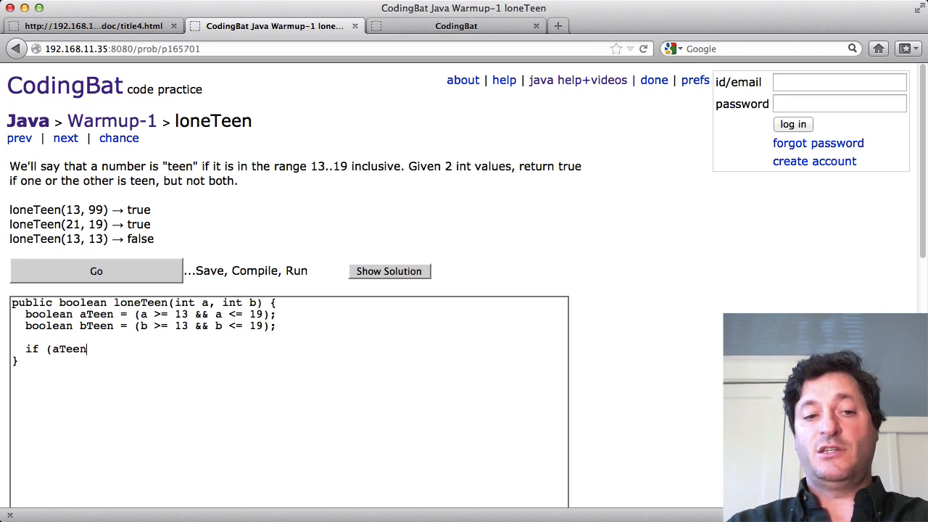
type("&& !bTeen ||")
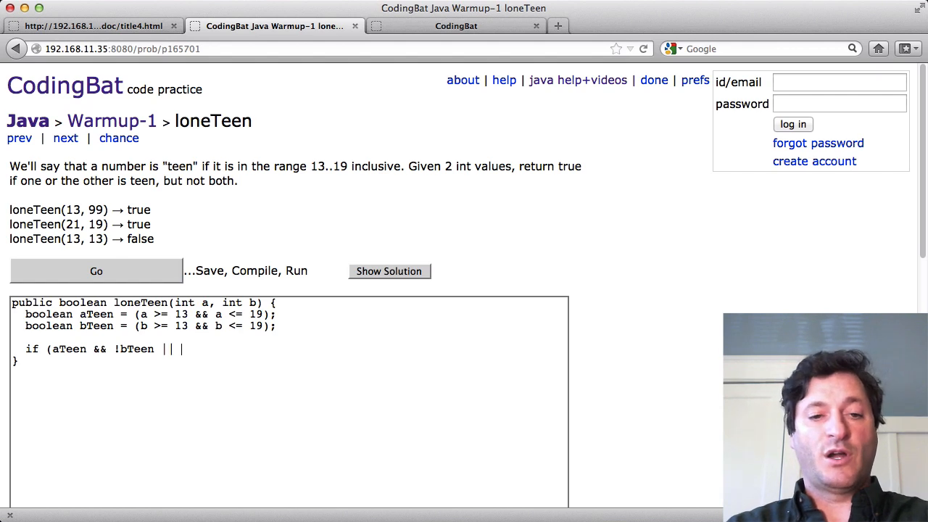
type("!aTeen")
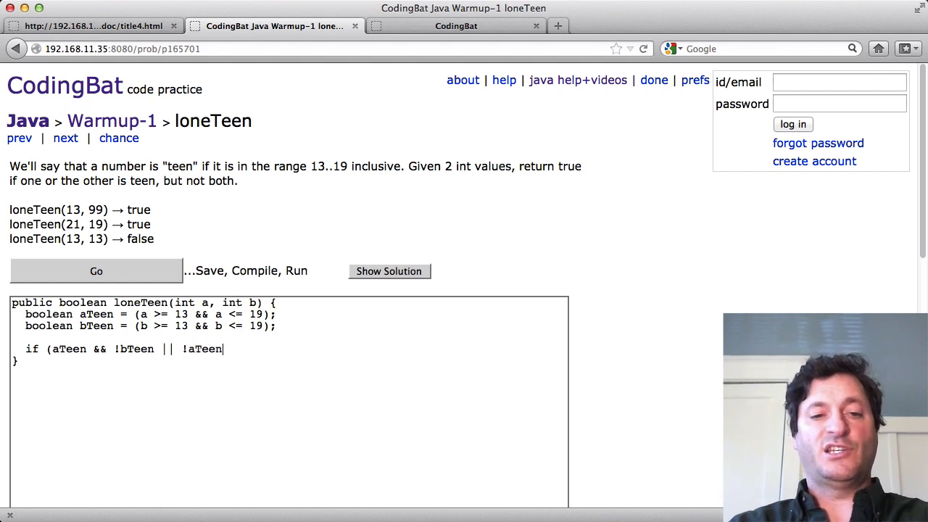
type("&& bTe")
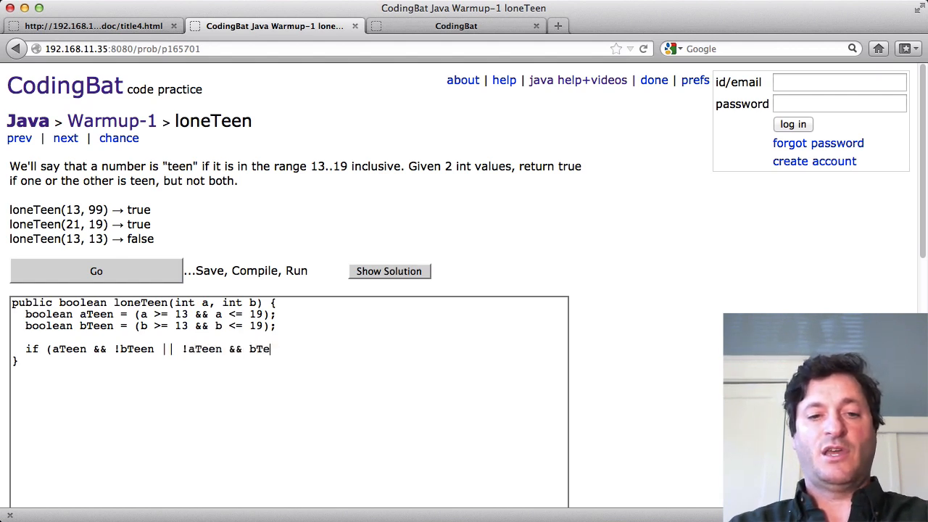
type("en) {")
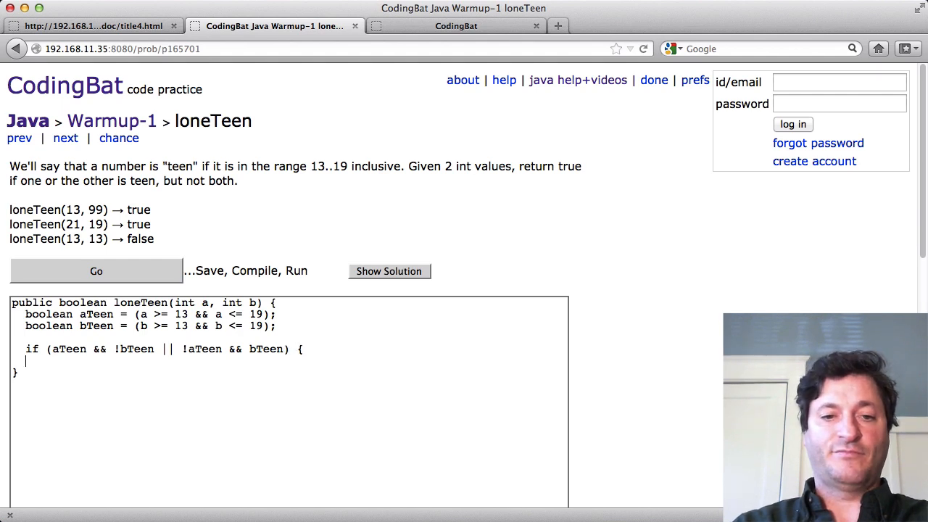
Return true inside the if block and run the loneTeen tests.
type("return")
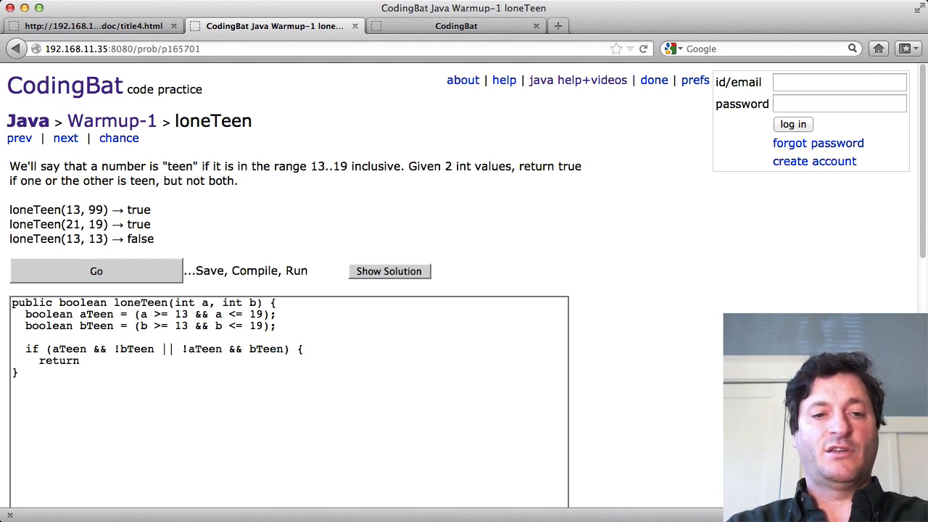
type("true;")
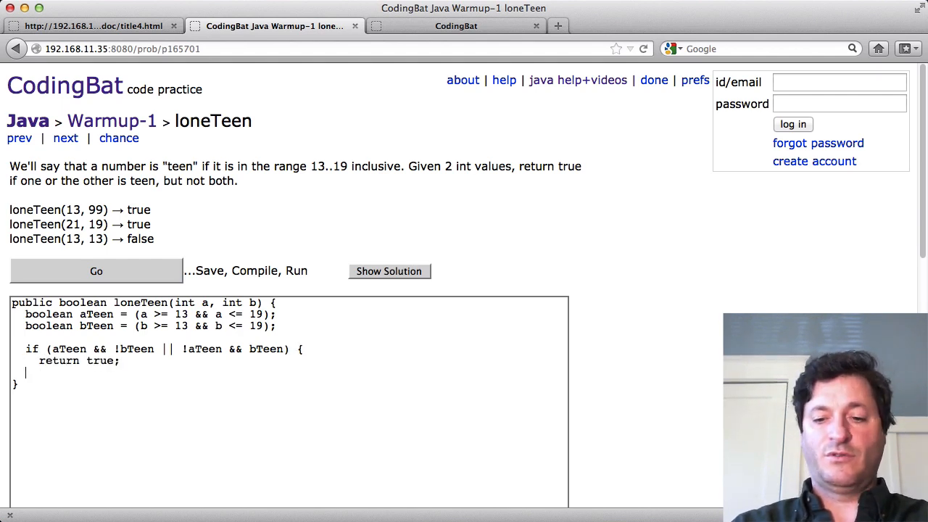
type("}")
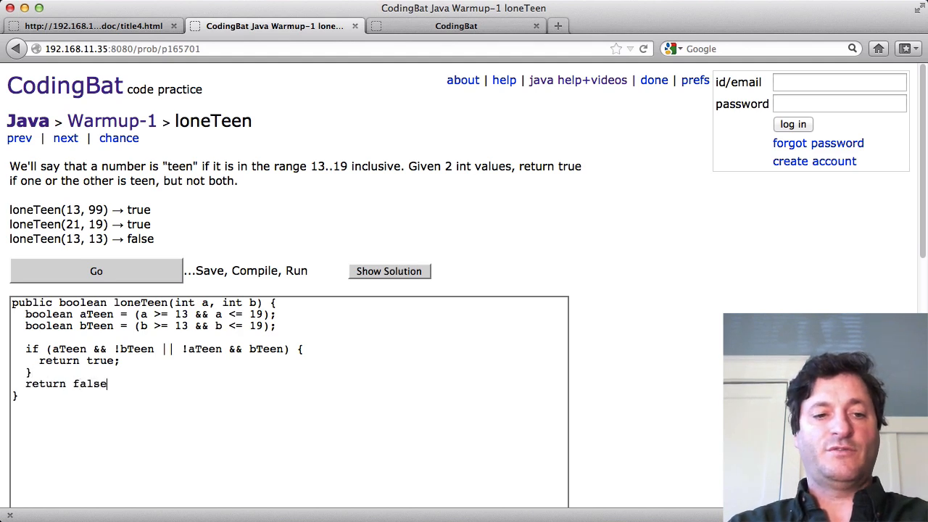
left_click(96, 271)
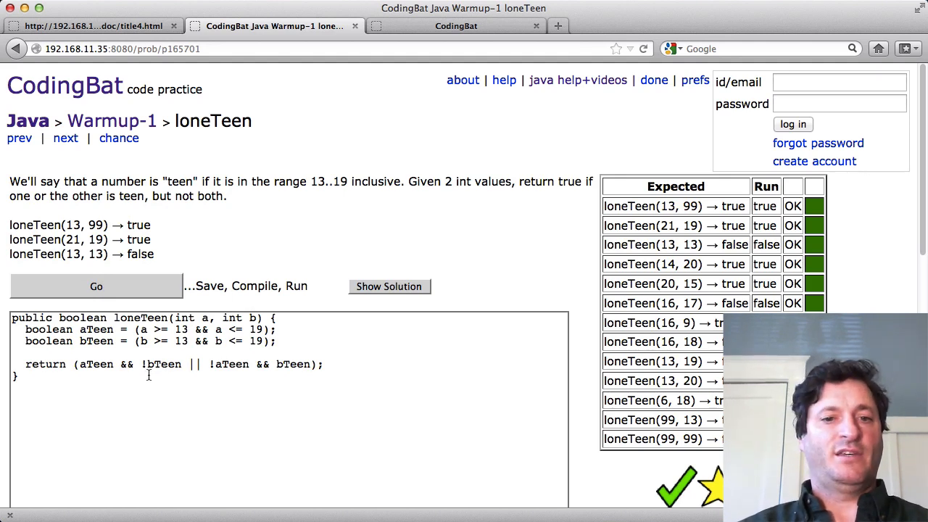
Double-click in the loneTeen code to begin replacing the if block with the single exactly-one-teen return.
double_click(96, 329)
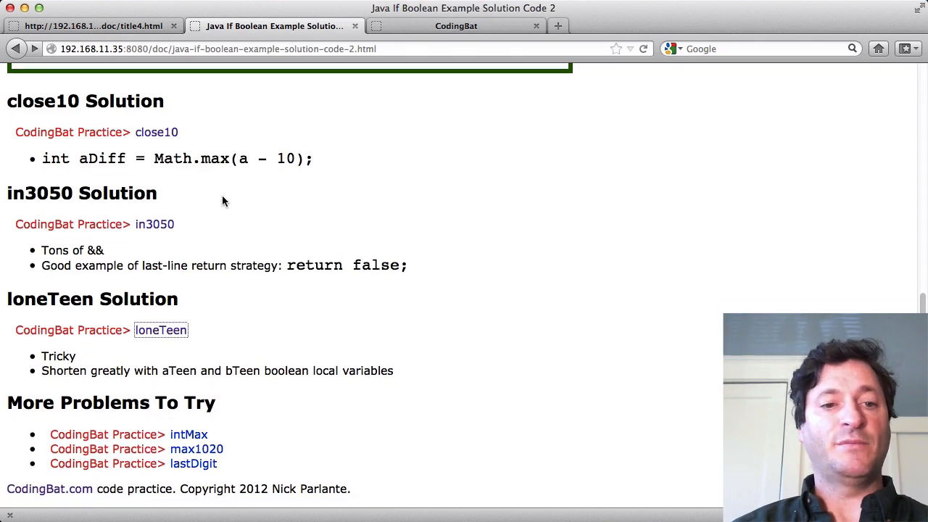
mouse_move(233, 481)
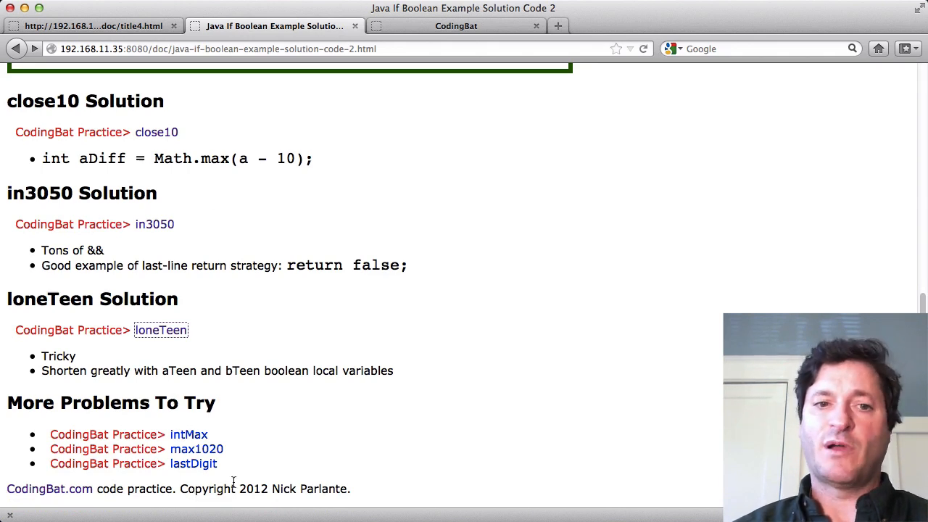
mouse_move(343, 486)
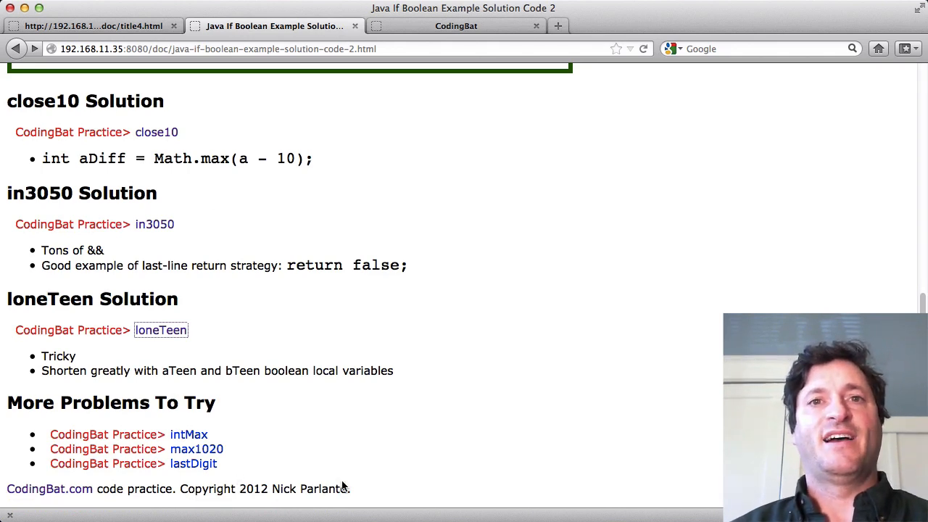